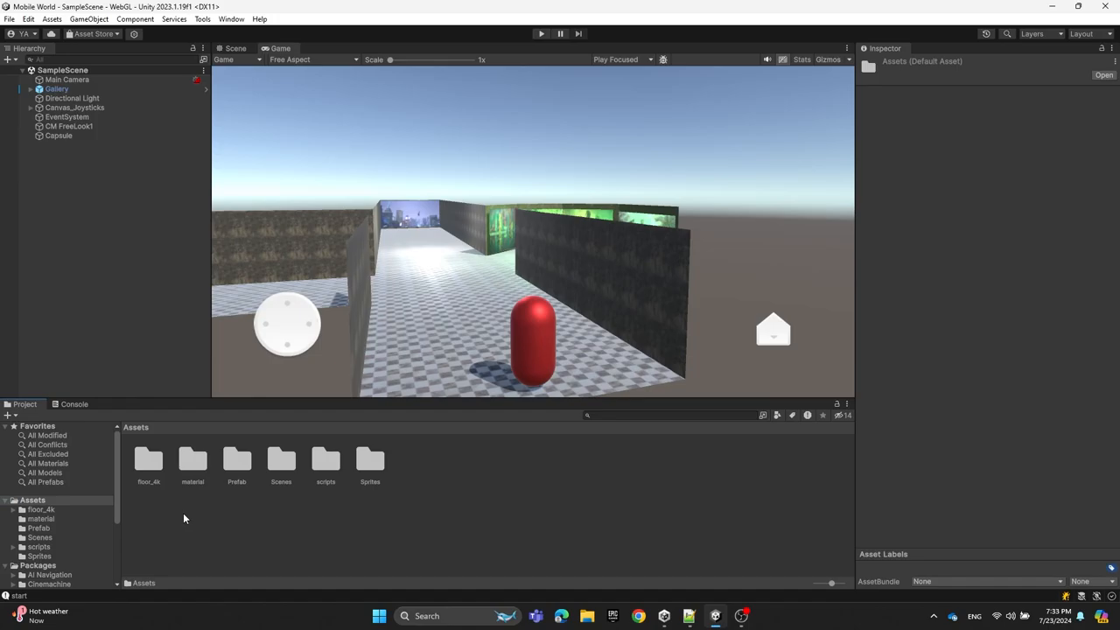
Step: Create a new folder named Plugins in Assets and open it
{"action": "right_click", "coordinate": [184, 518]}
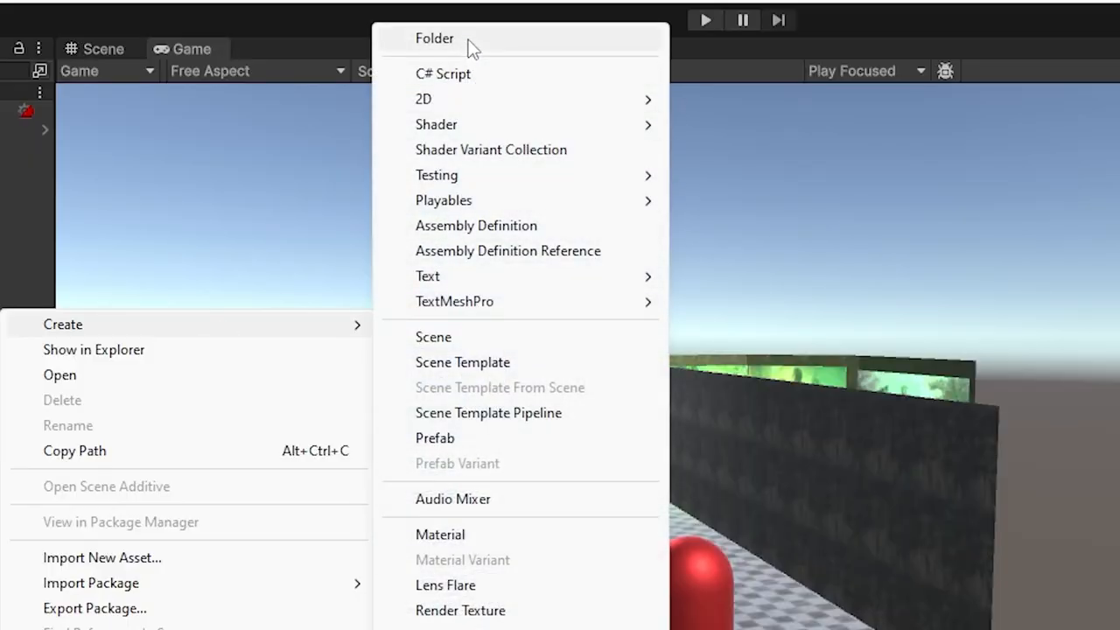
{"action": "left_click", "coordinate": [434, 39]}
{"action": "type", "text": "Plugins"}
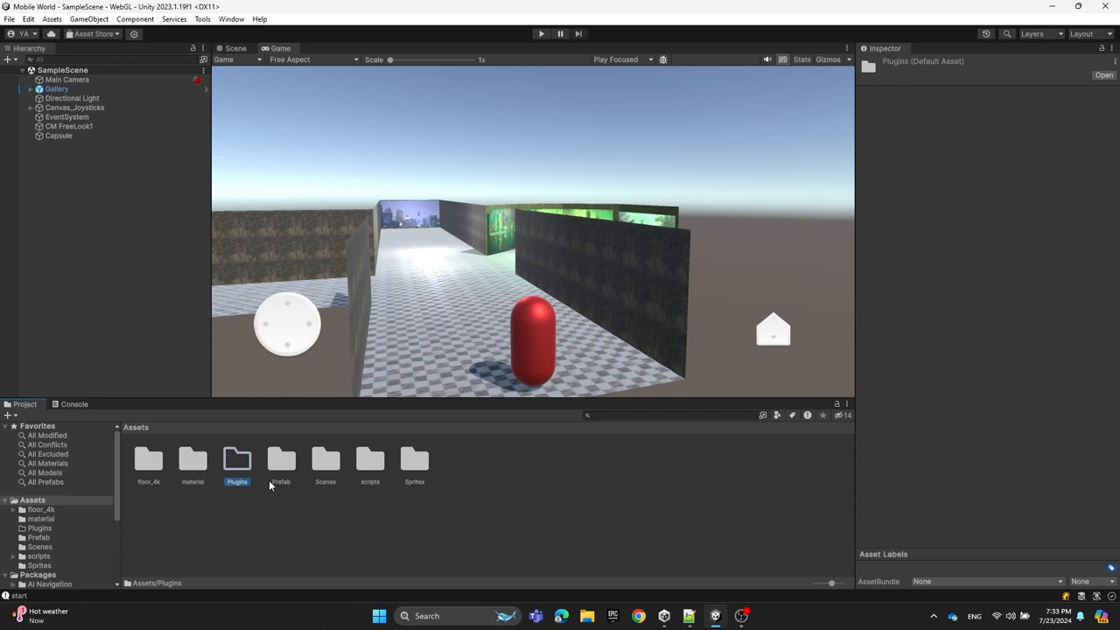
{"action": "double_click", "coordinate": [237, 459]}
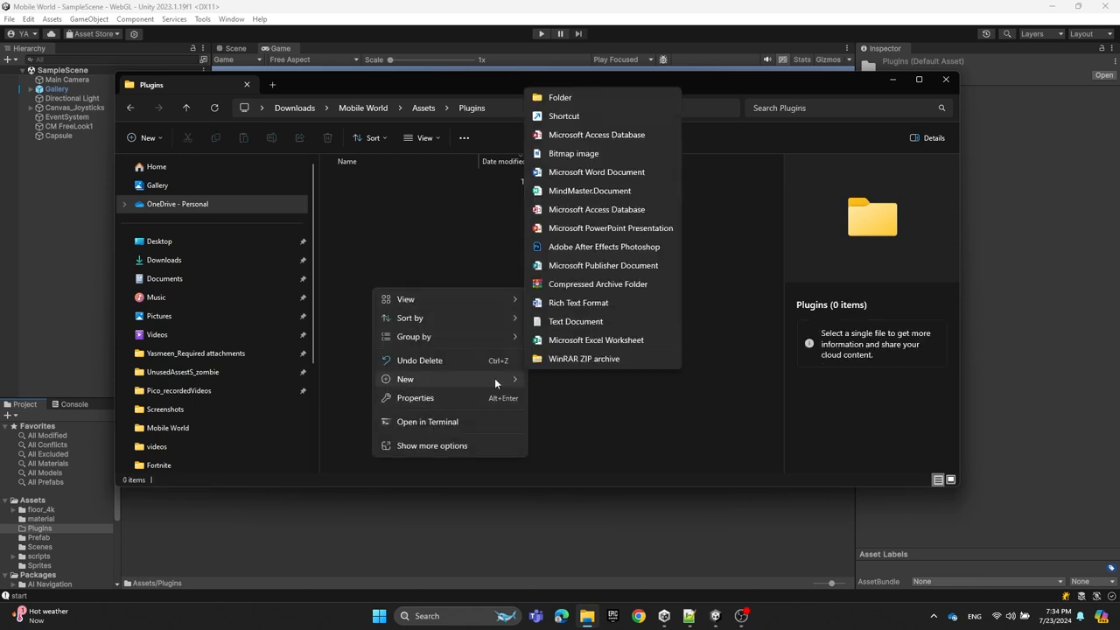
Step: Create a text document in Plugins renamed to MobileDetection.jslib, accepting the extension change
{"action": "left_click", "coordinate": [576, 322]}
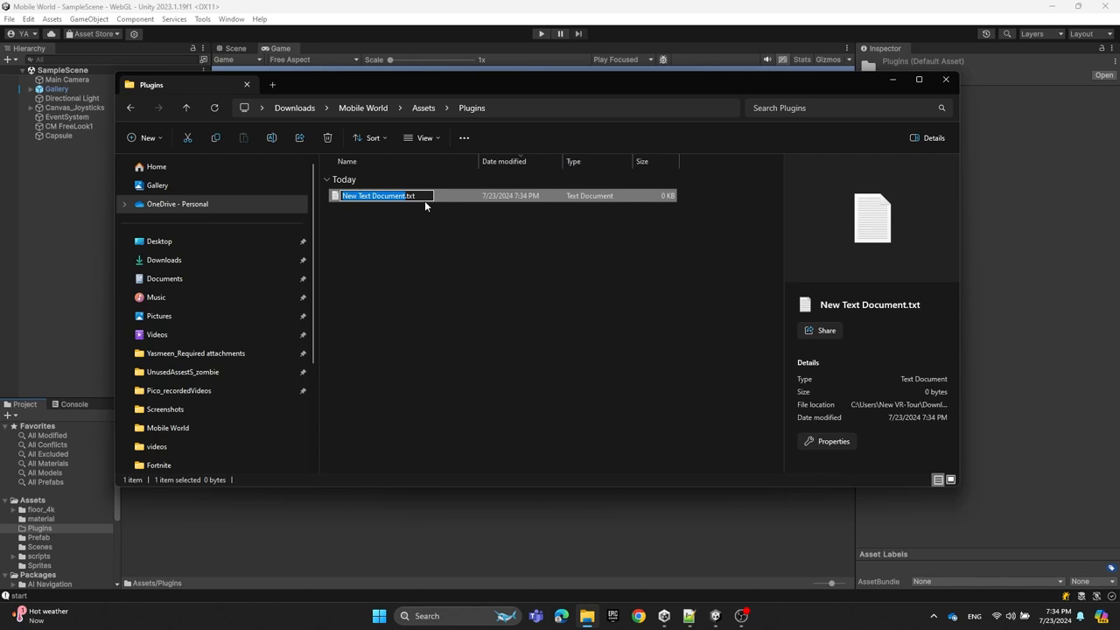
{"action": "type", "text": "MobileDetection.jslib"}
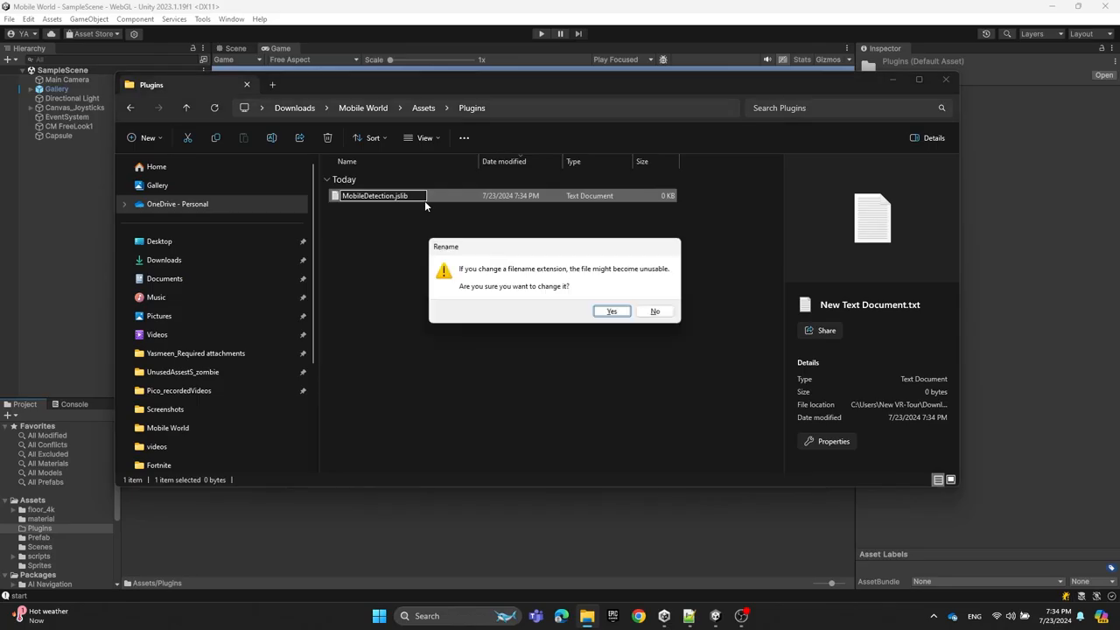
{"action": "left_click", "coordinate": [611, 312]}
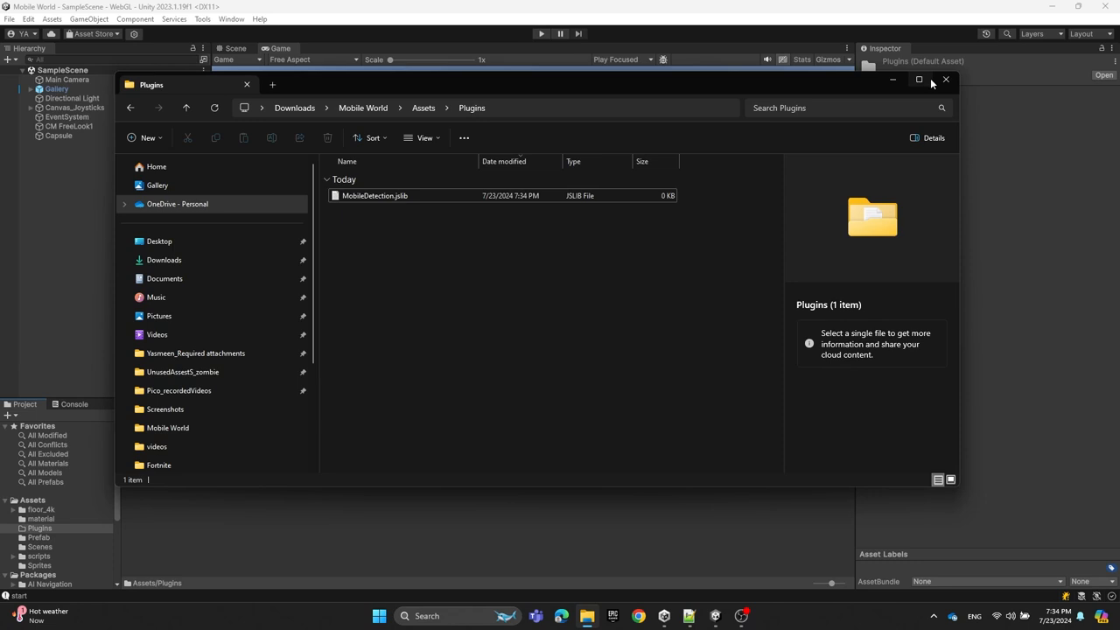
Step: Close File Explorer and open the new MobileDetection.jslib from Unity's Assets for editing
{"action": "left_click", "coordinate": [945, 80]}
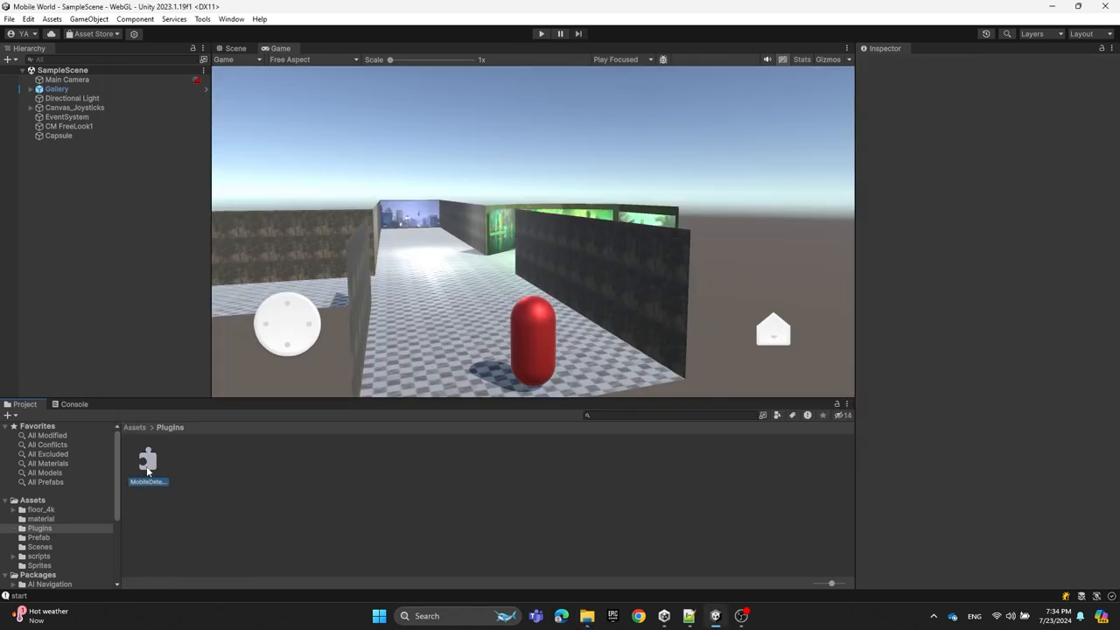
{"action": "left_click", "coordinate": [147, 459]}
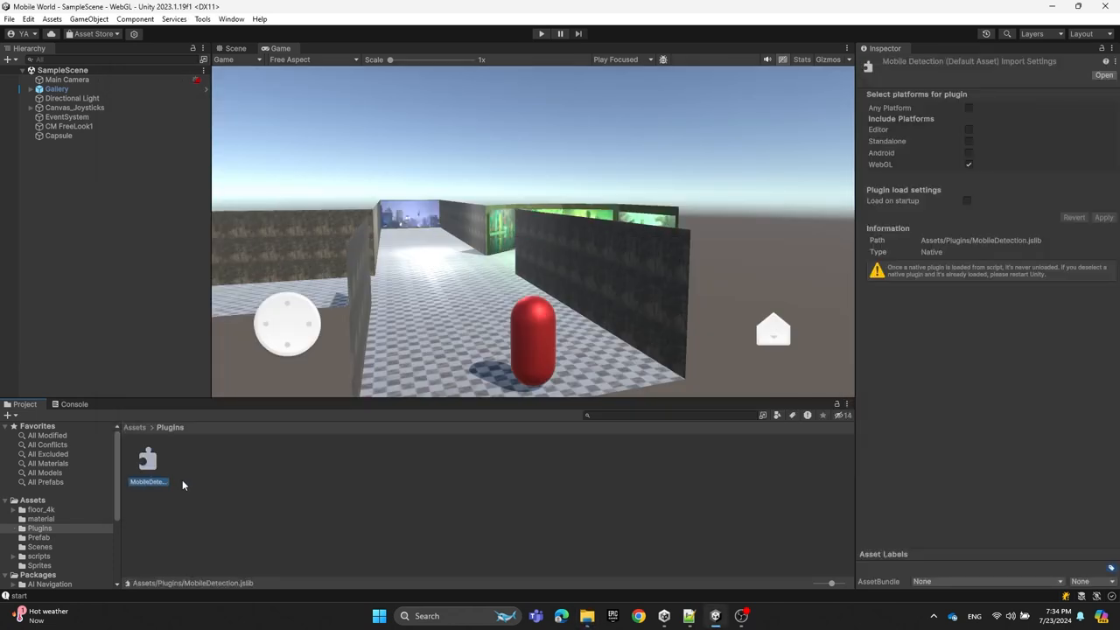
{"action": "double_click", "coordinate": [148, 458]}
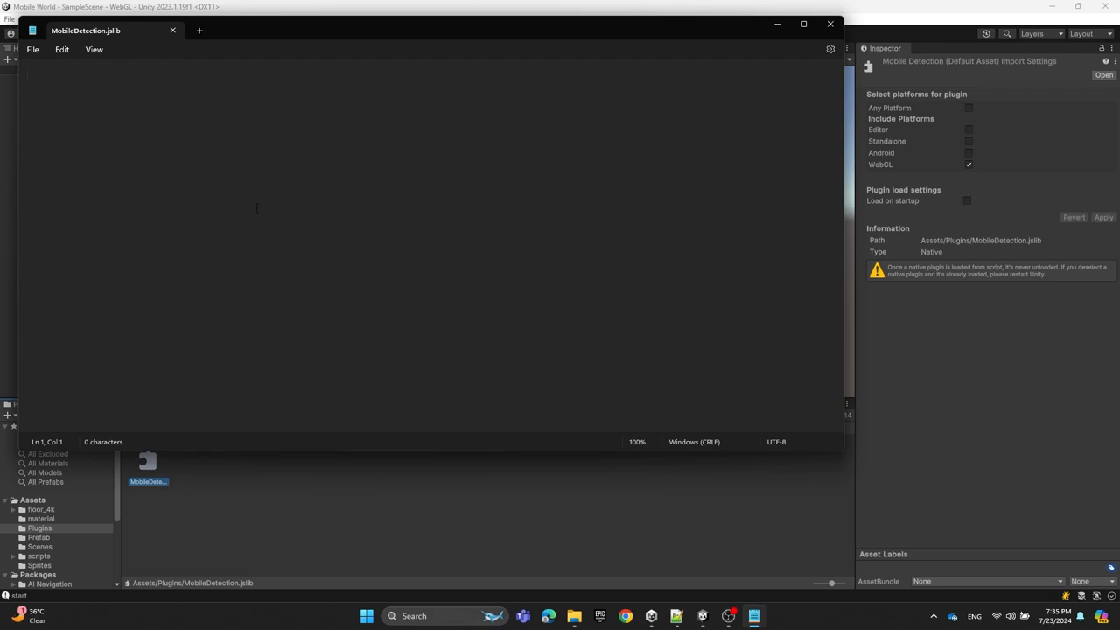
Step: Write const MobileDetection with an IsMobile function returning Module.SystemInfo.mobile
{"action": "type", "text": "const"}
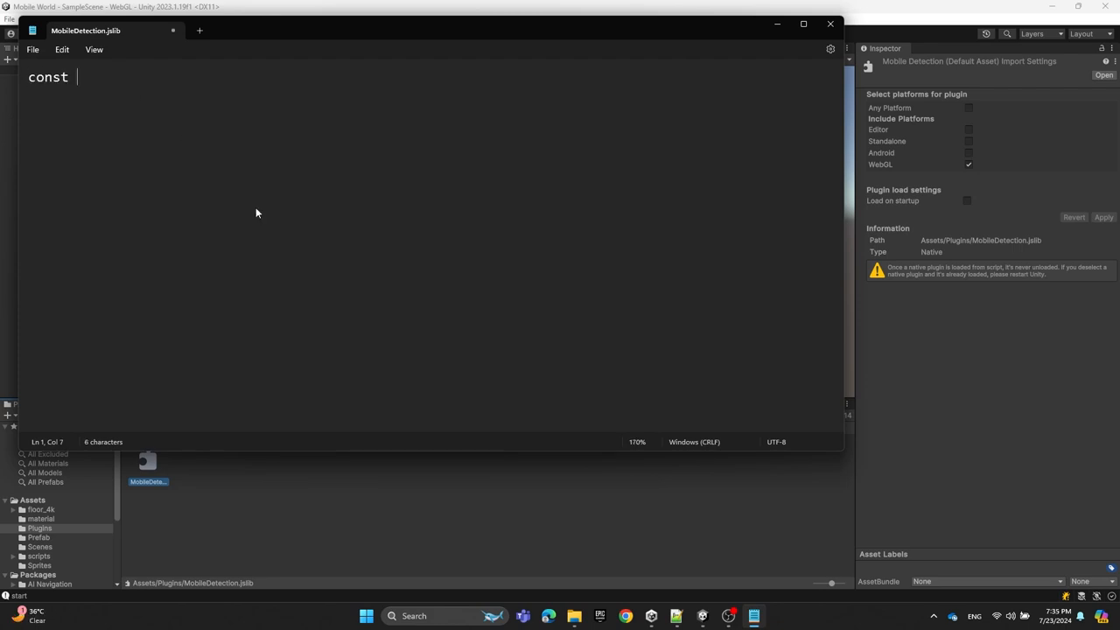
{"action": "type", "text": "MobileDetection"}
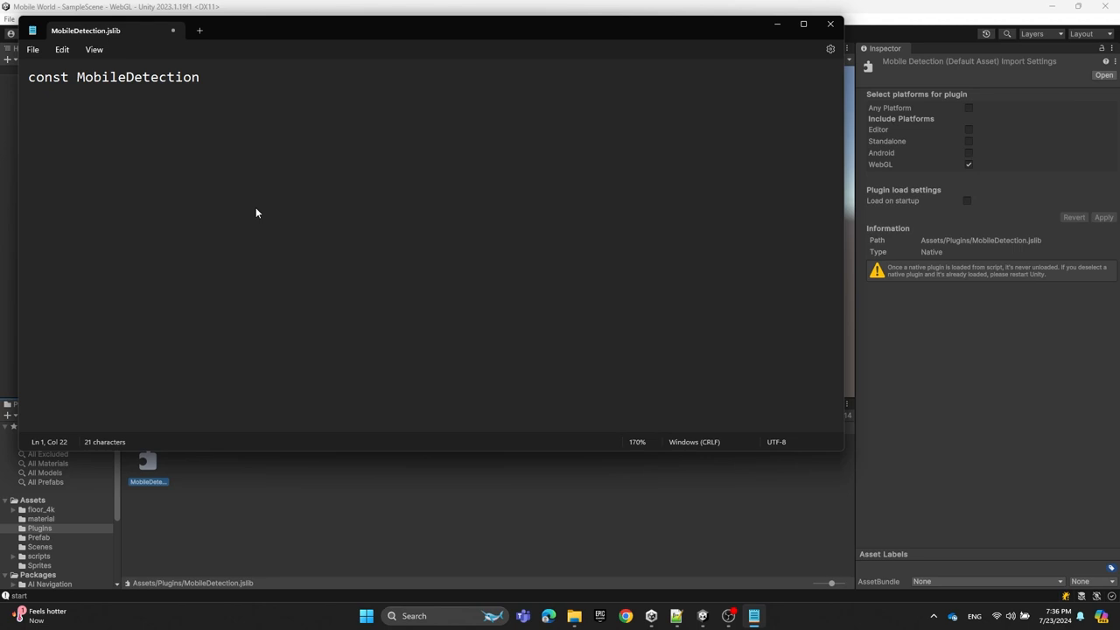
{"action": "type", "text": "= {"}
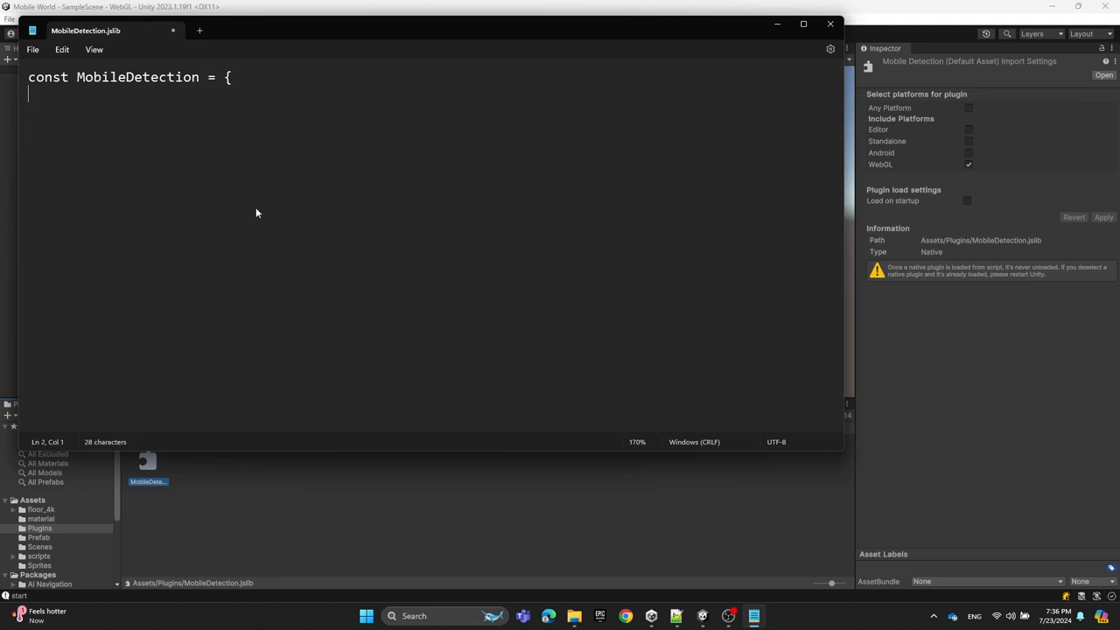
{"action": "type", "text": "IsMobile:"}
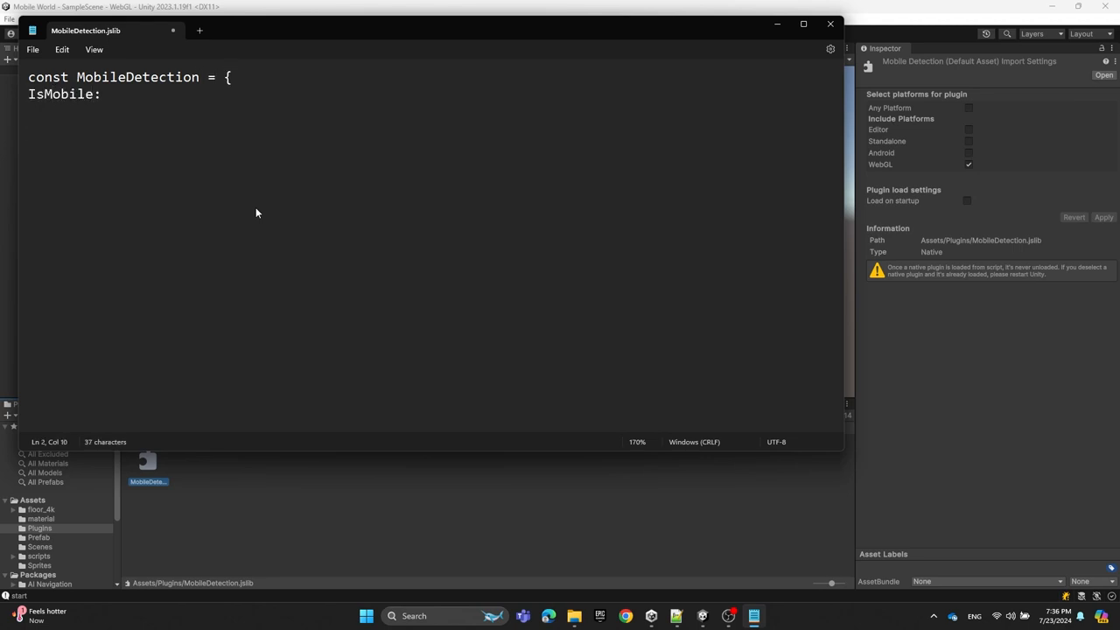
{"action": "type", "text": "function() {"}
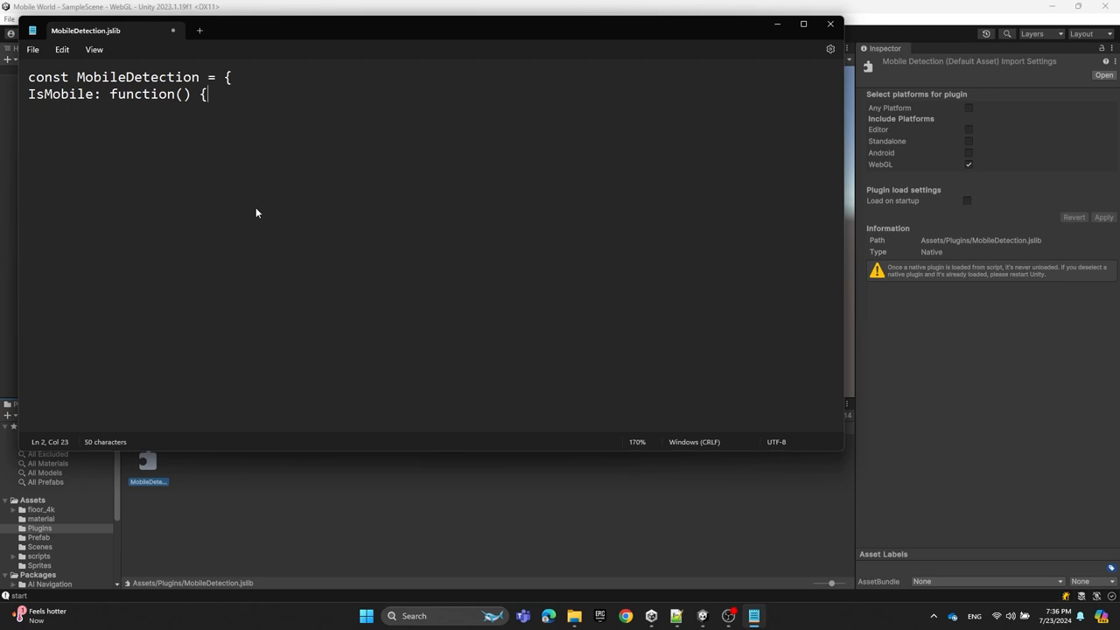
{"action": "type", "text": "return"}
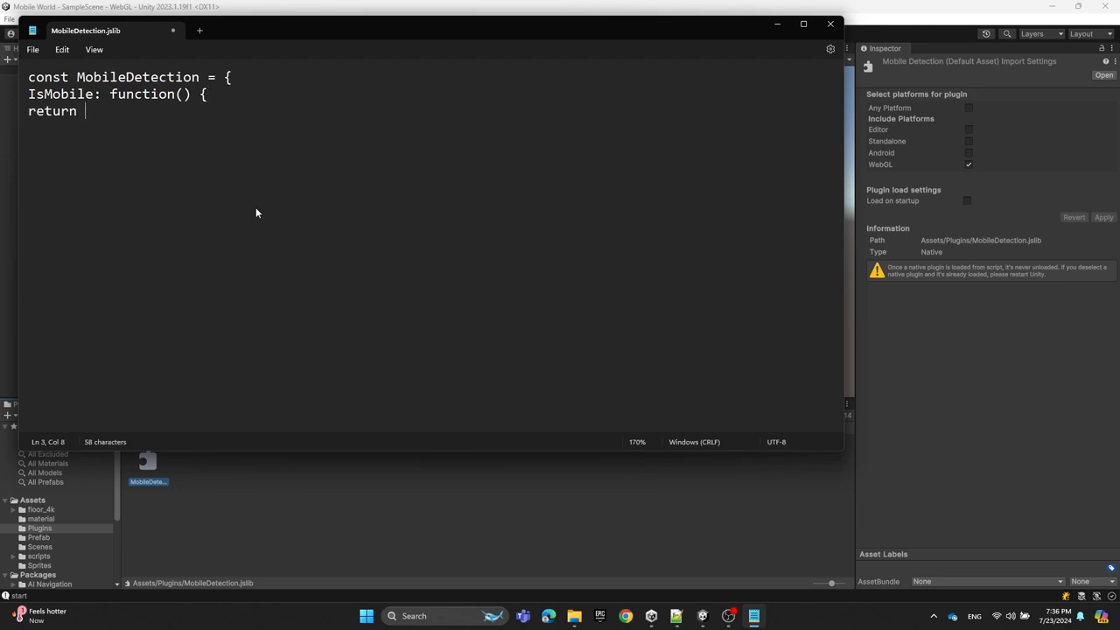
{"action": "type", "text": "Module.SystemInfo"}
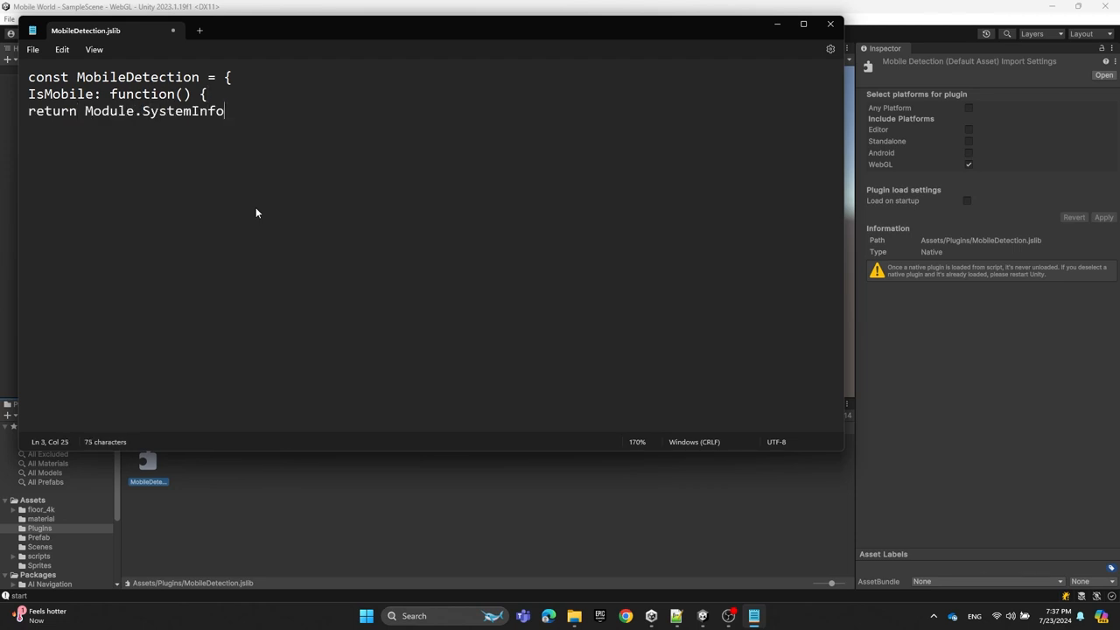
{"action": "type", "text": ".mobile;"}
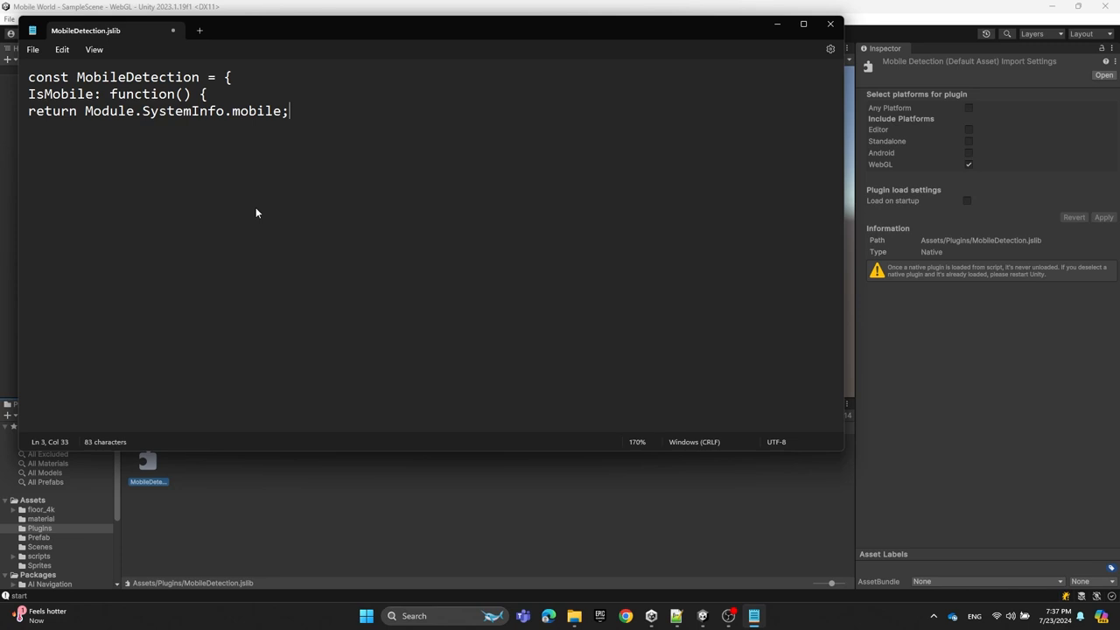
{"action": "type", "text": "}"}
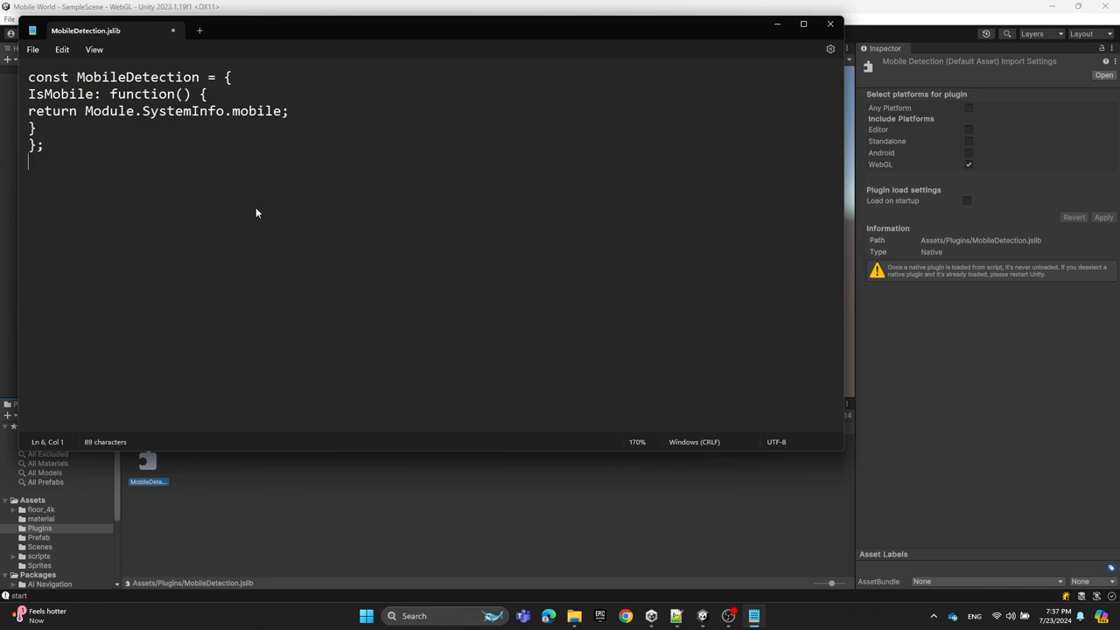
Step: Add mergeInto(LibraryManager.library, MobileDetection); and close the finished jslib file
{"action": "type", "text": "mergeInto("}
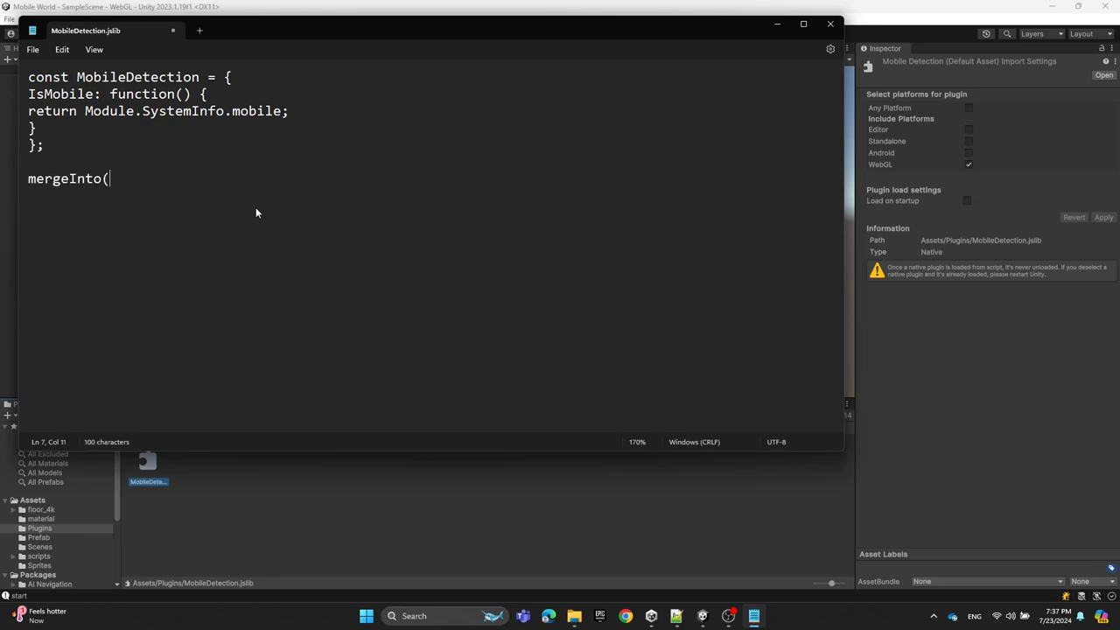
{"action": "type", "text": "LibraryManager"}
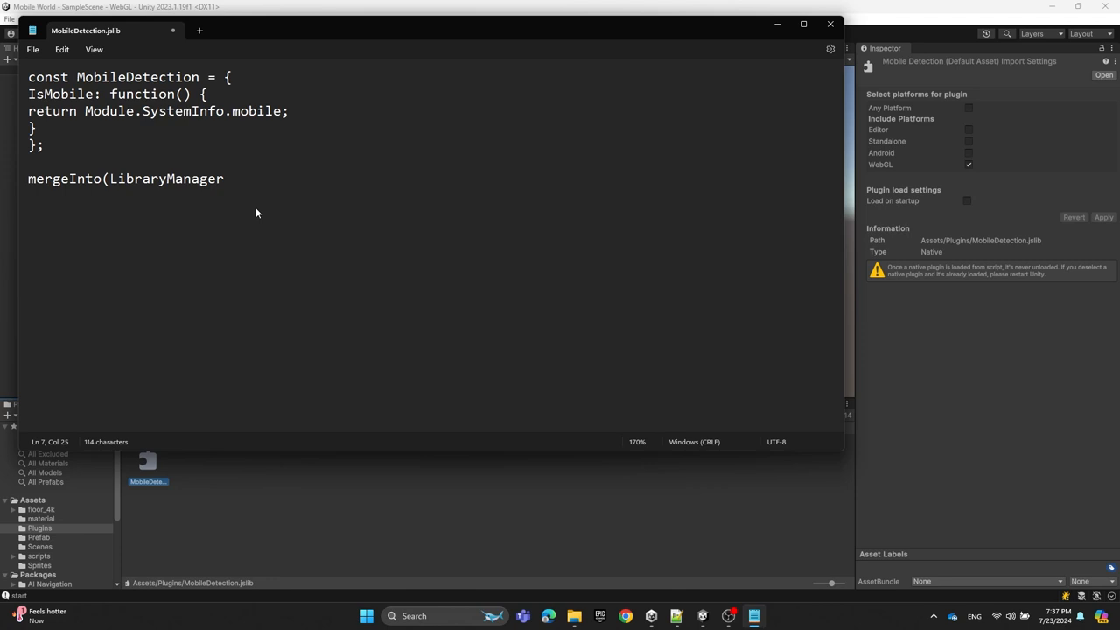
{"action": "type", "text": ".library ,"}
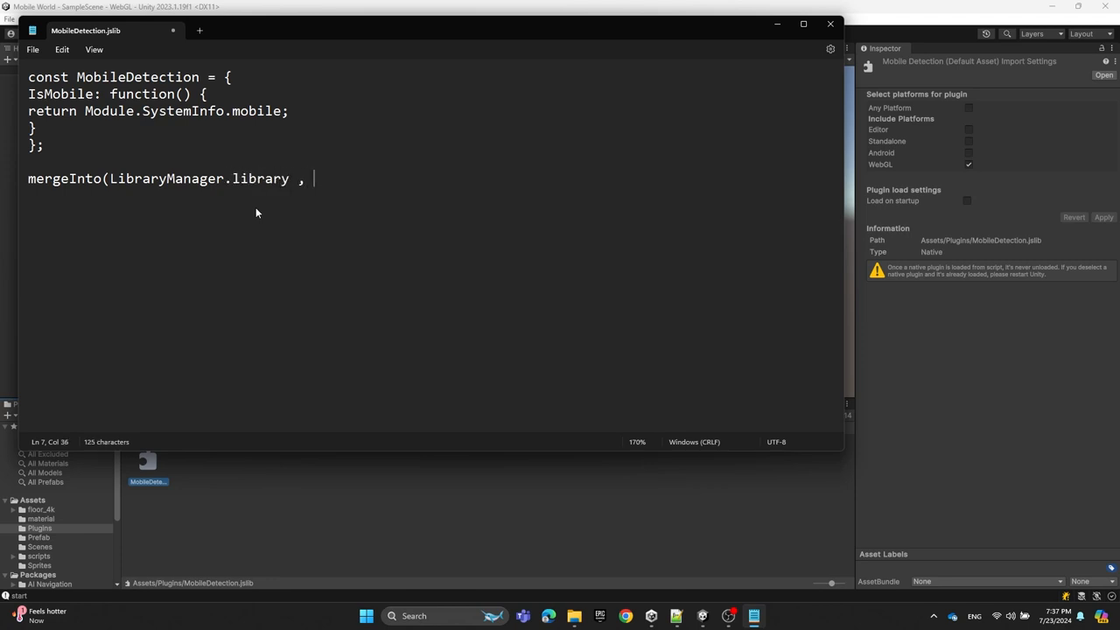
{"action": "type", "text": "MobileDetection"}
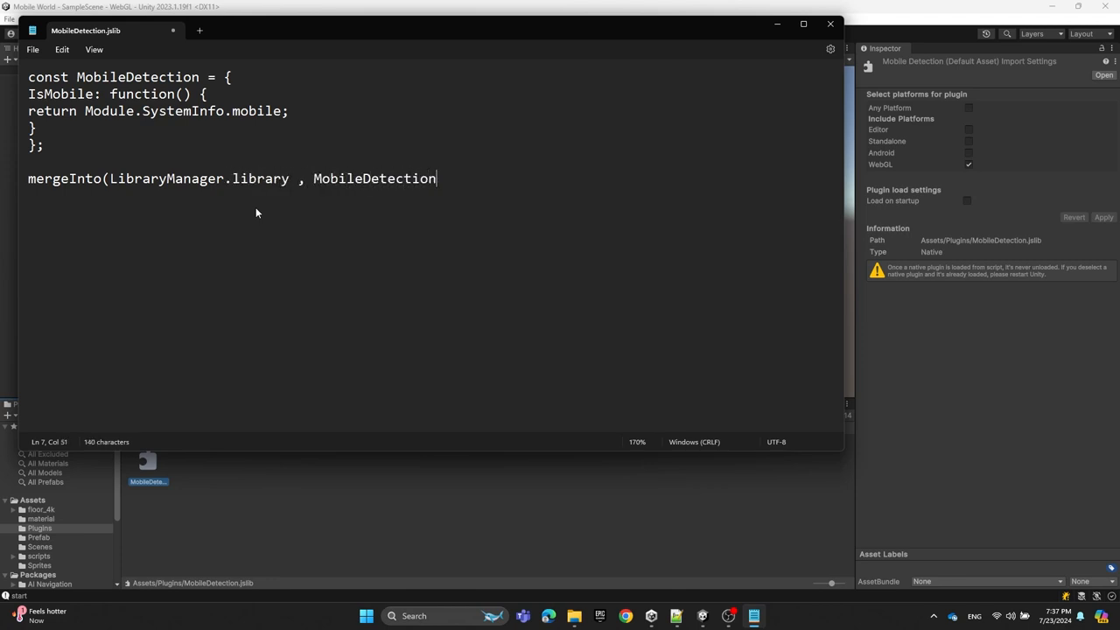
{"action": "type", "text": ");"}
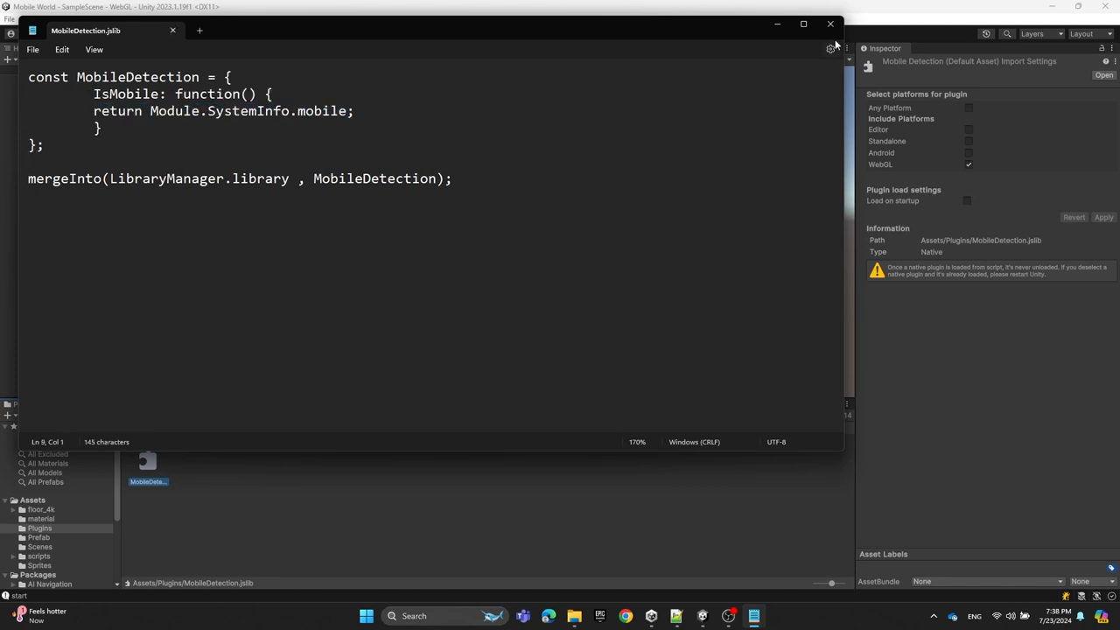
{"action": "left_click", "coordinate": [830, 25]}
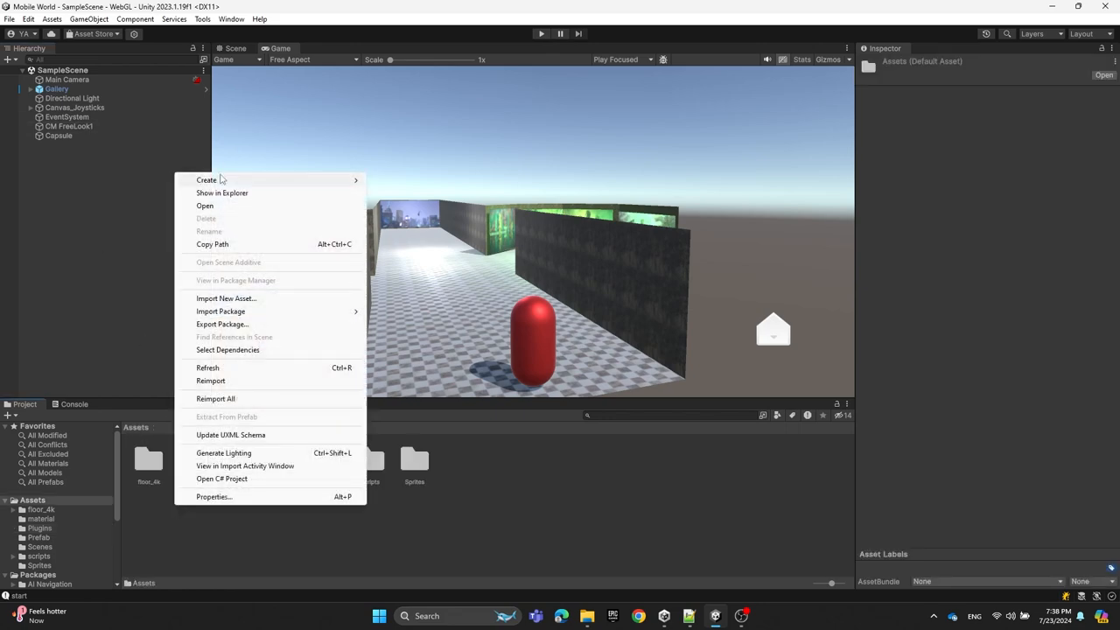
Step: Create a C# script named MobileDetector and open it in Visual Studio
{"action": "left_click", "coordinate": [207, 179]}
{"action": "type", "text": "Mobile"}
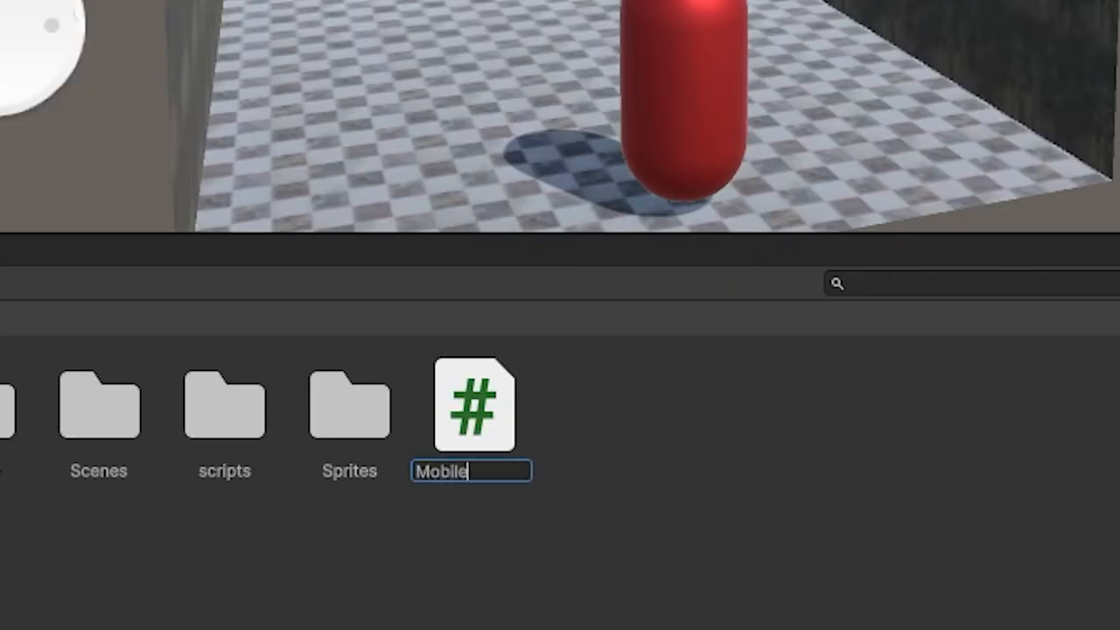
{"action": "type", "text": "Detecto"}
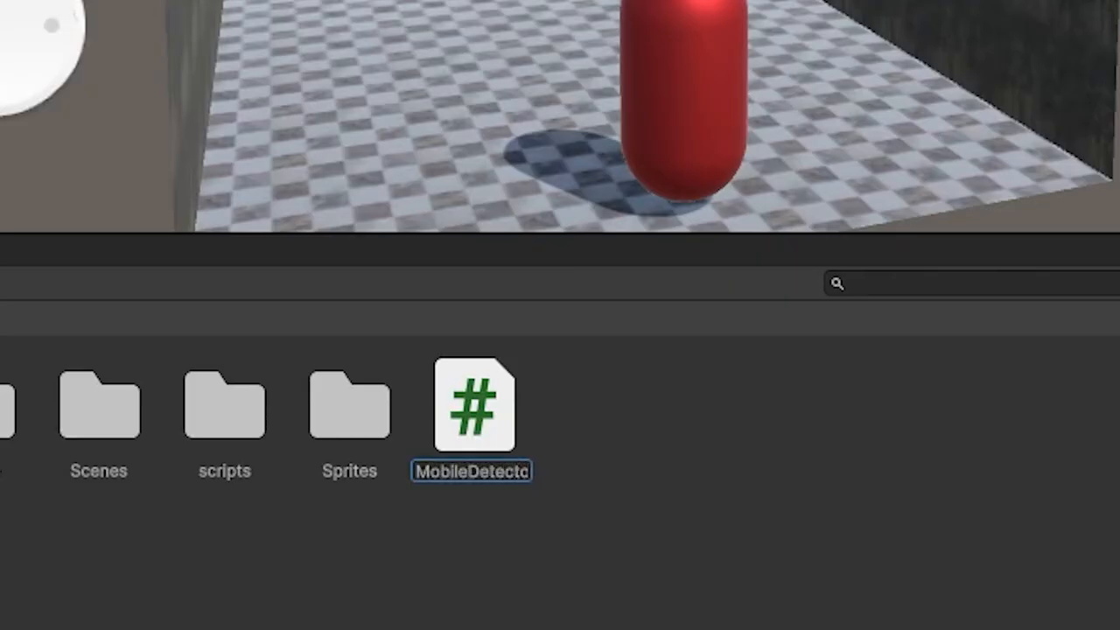
{"action": "double_click", "coordinate": [472, 407]}
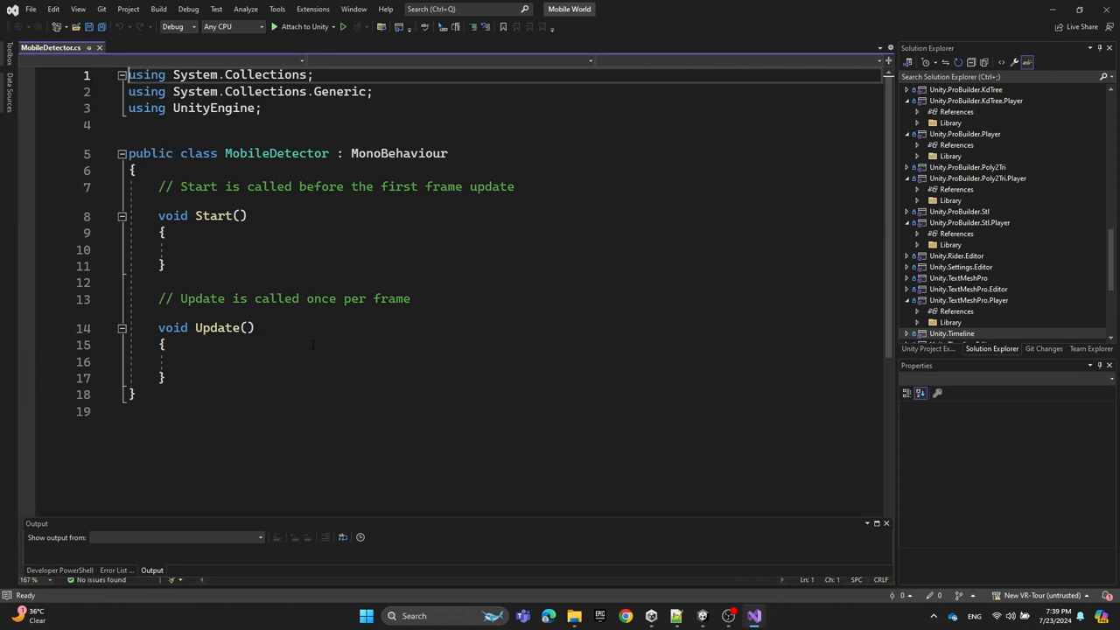
Step: Add [DllImport("__Internal")] in the class and the using System.Runtime.InteropServices fix
{"action": "key", "text": "enter"}
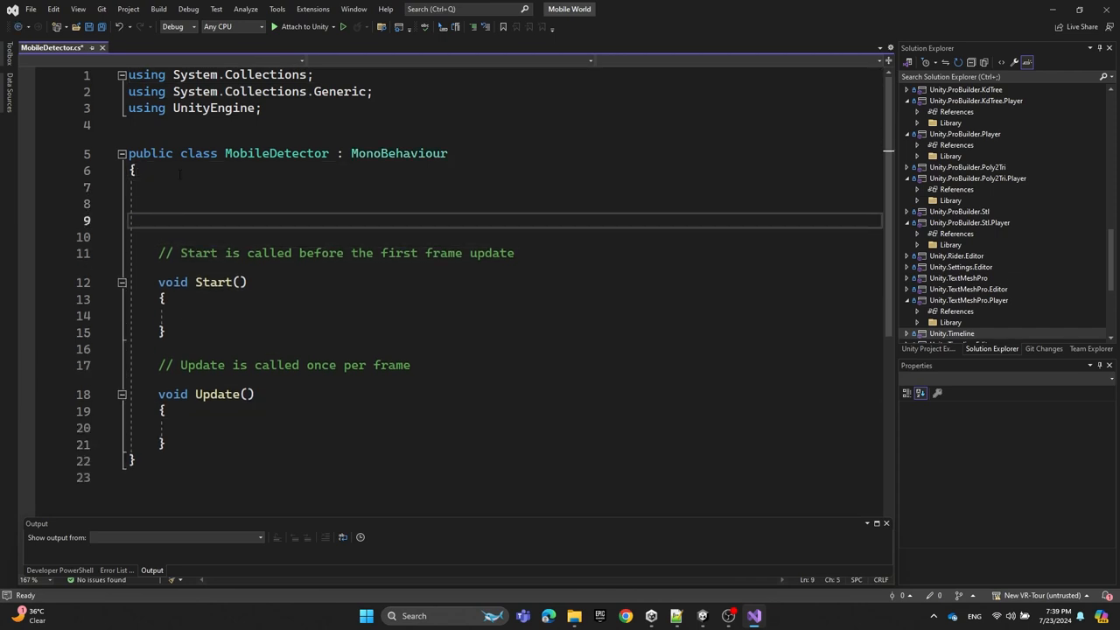
{"action": "type", "text": "[DllImport (\"__Internal"}
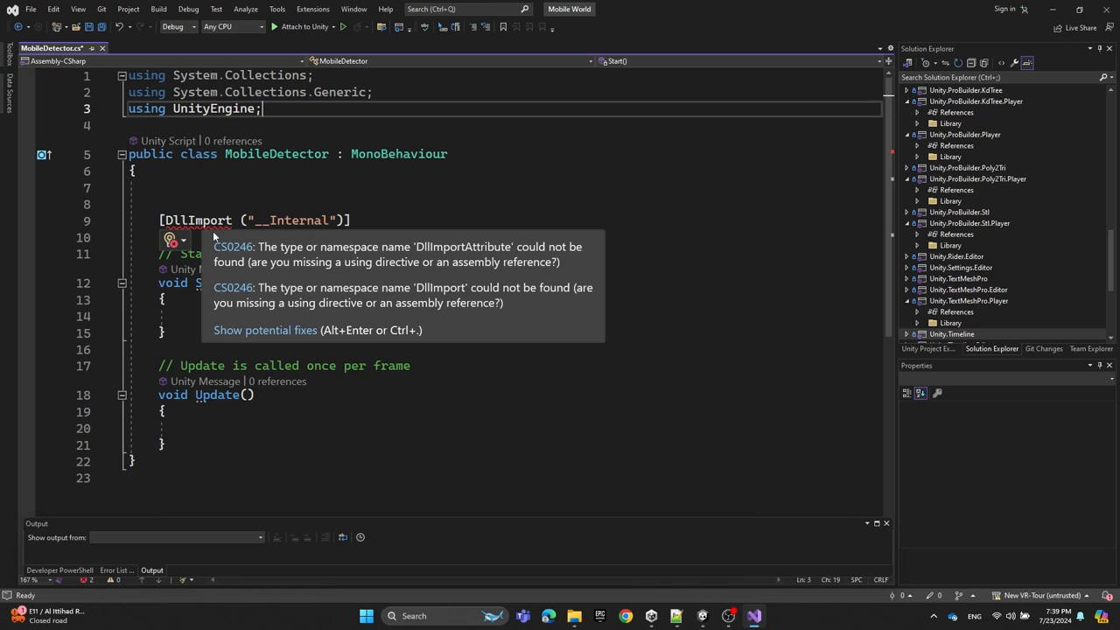
{"action": "left_click", "coordinate": [266, 329]}
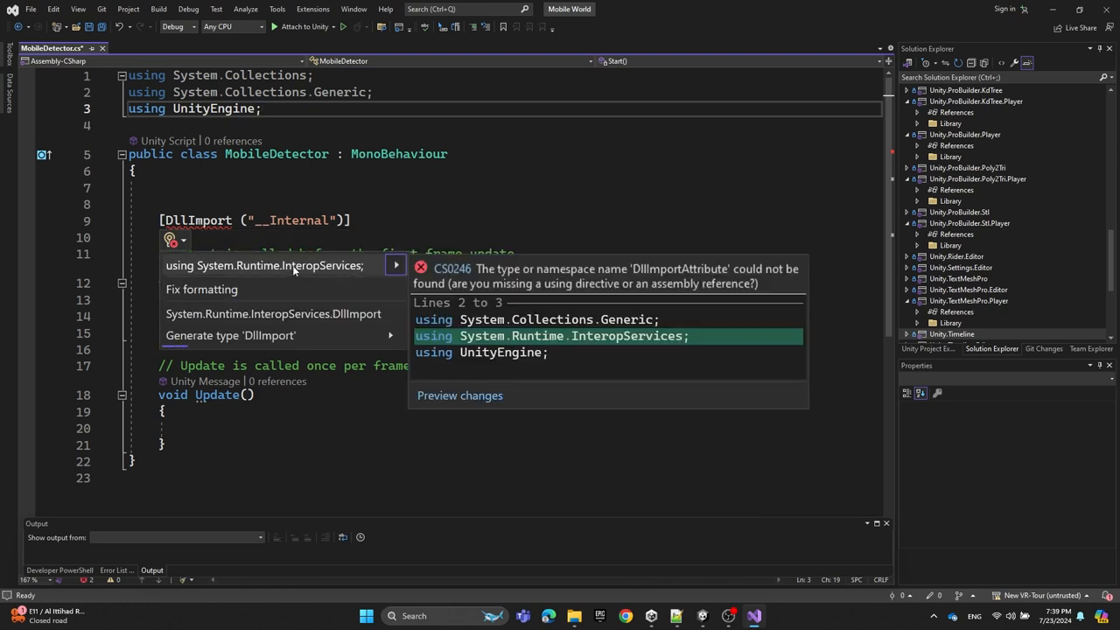
{"action": "left_click", "coordinate": [263, 266]}
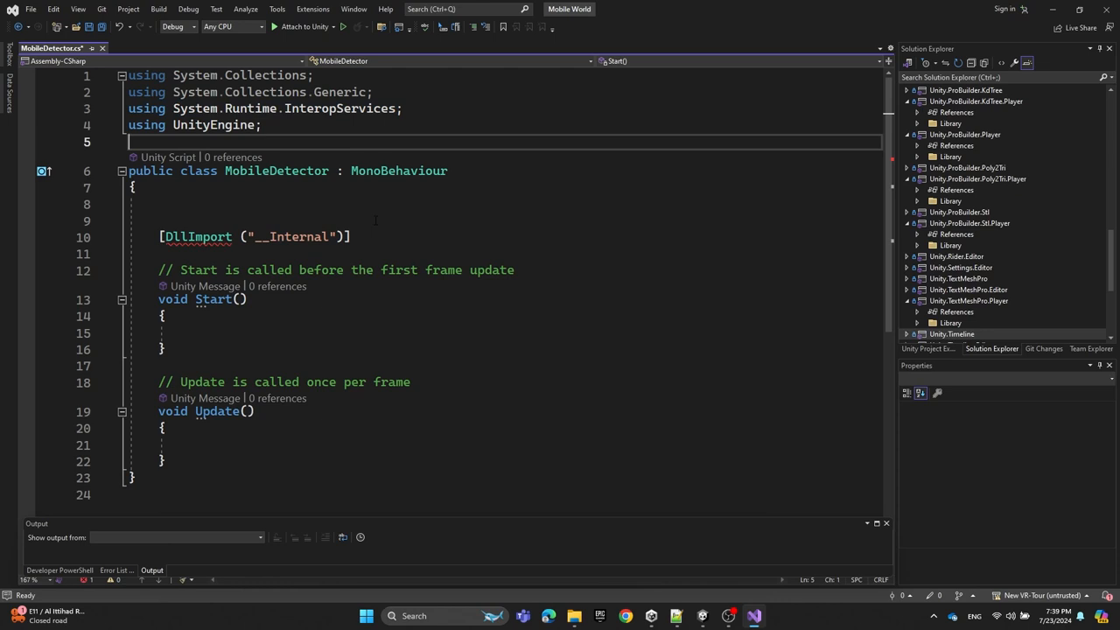
Step: Declare private static extern bool IsMobile(); beneath the DllImport attribute
{"action": "type", "text": "private"}
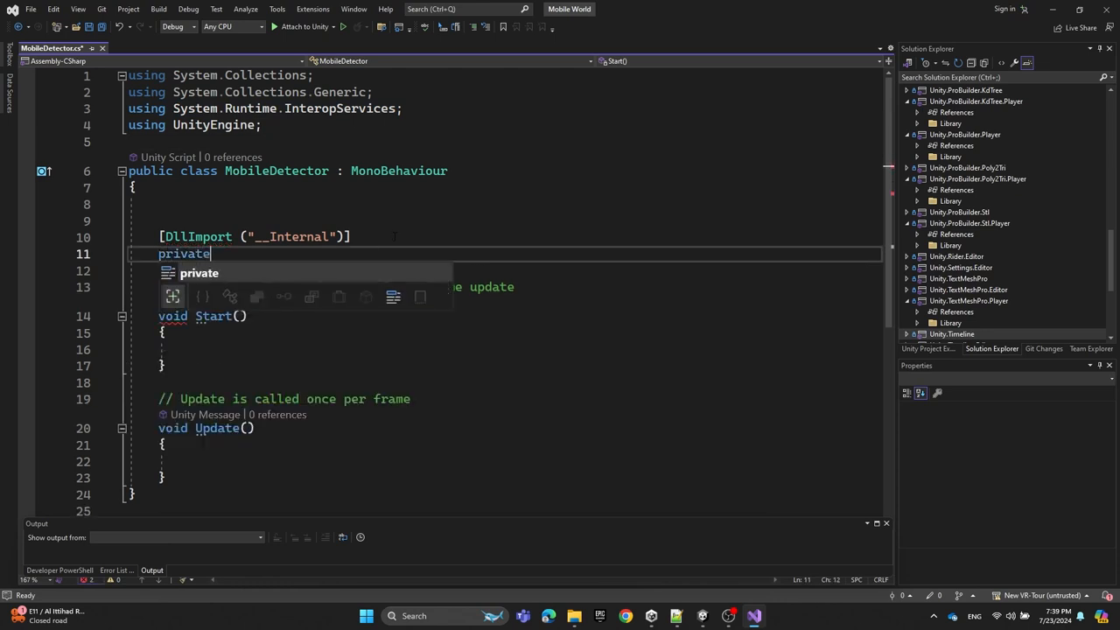
{"action": "type", "text": "static extern void Init ();"}
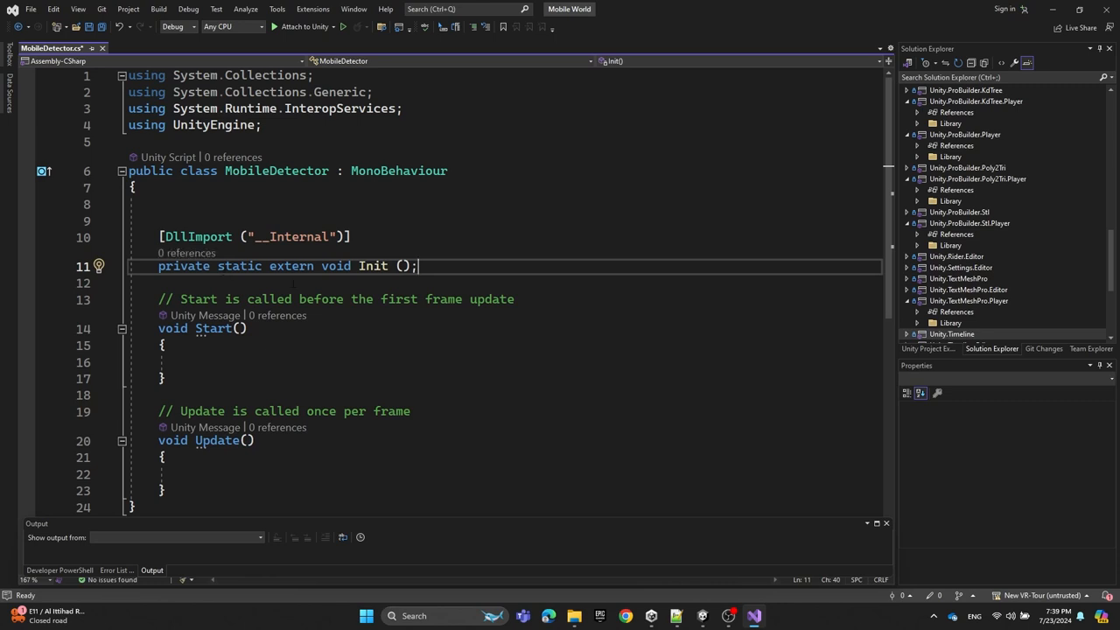
{"action": "type", "text": "bool"}
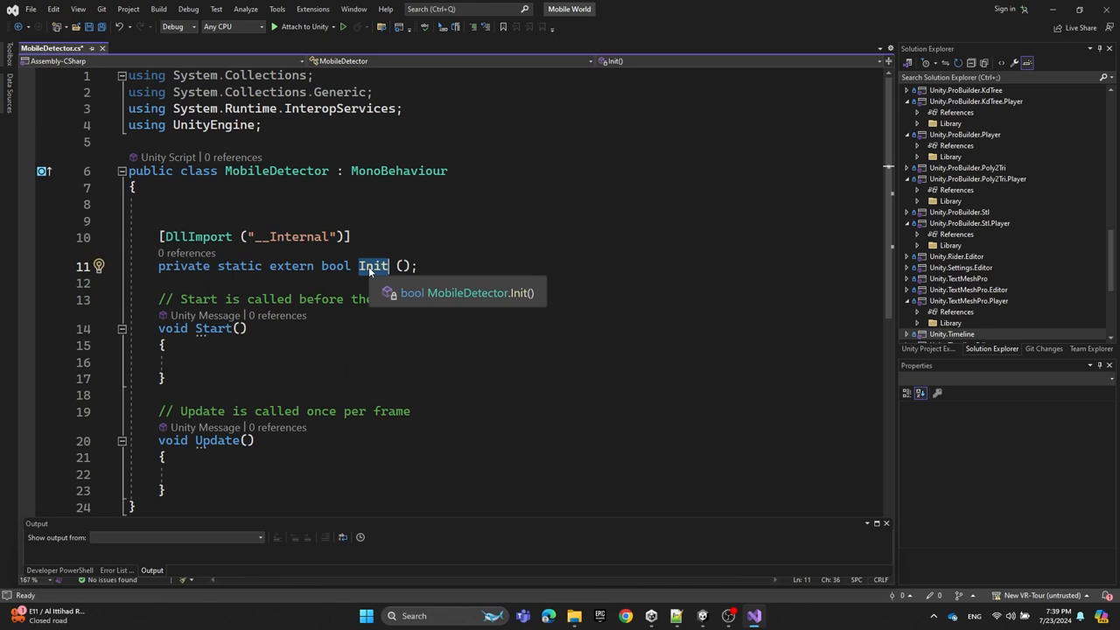
{"action": "type", "text": "IsMo"}
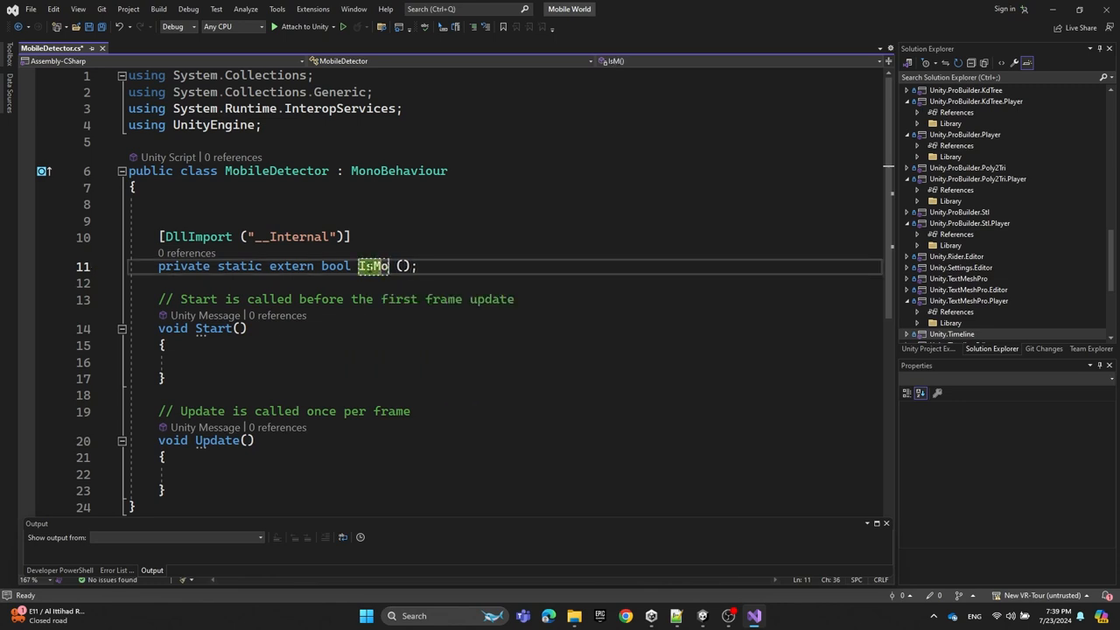
{"action": "type", "text": "bile"}
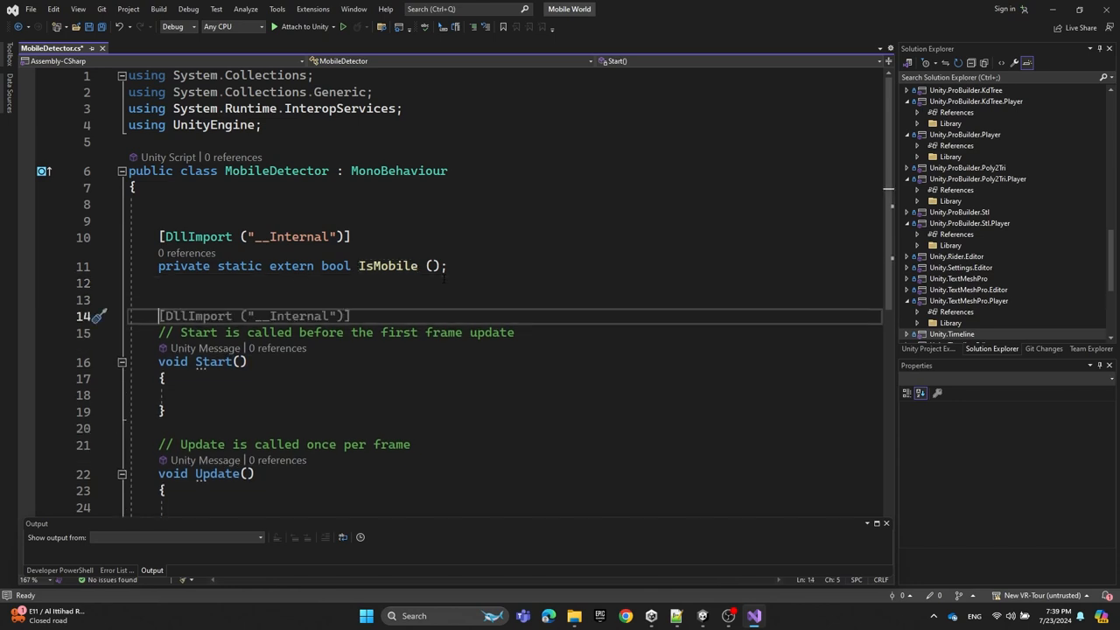
Step: Add the field public GameObject joysticks; to MobileDetector
{"action": "type", "text": "public GameObject"}
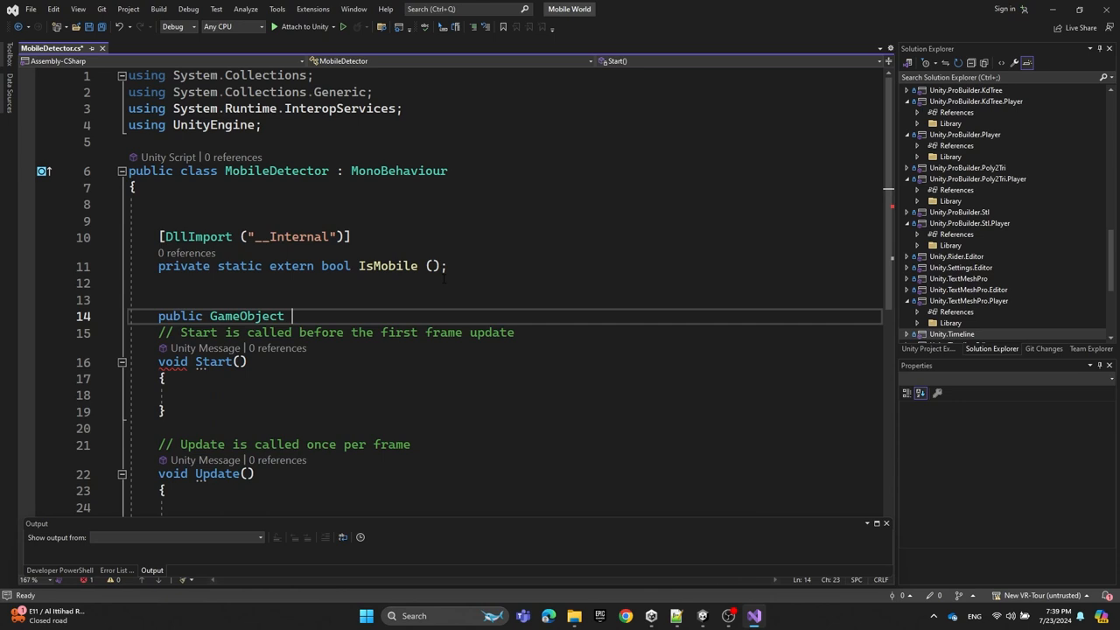
{"action": "type", "text": "joysti"}
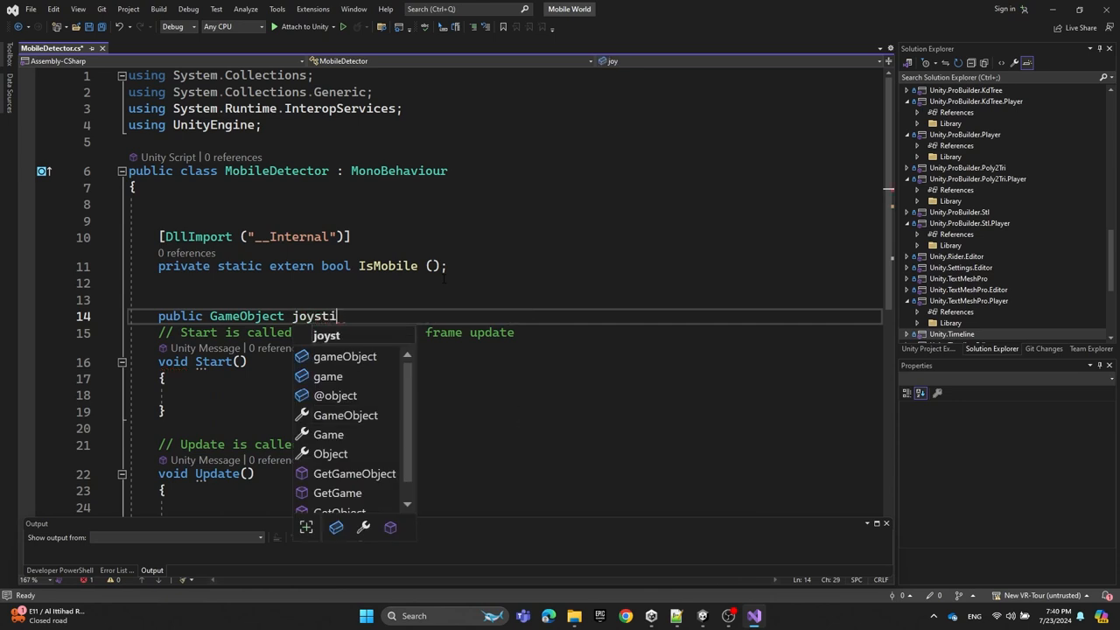
{"action": "type", "text": "cks;"}
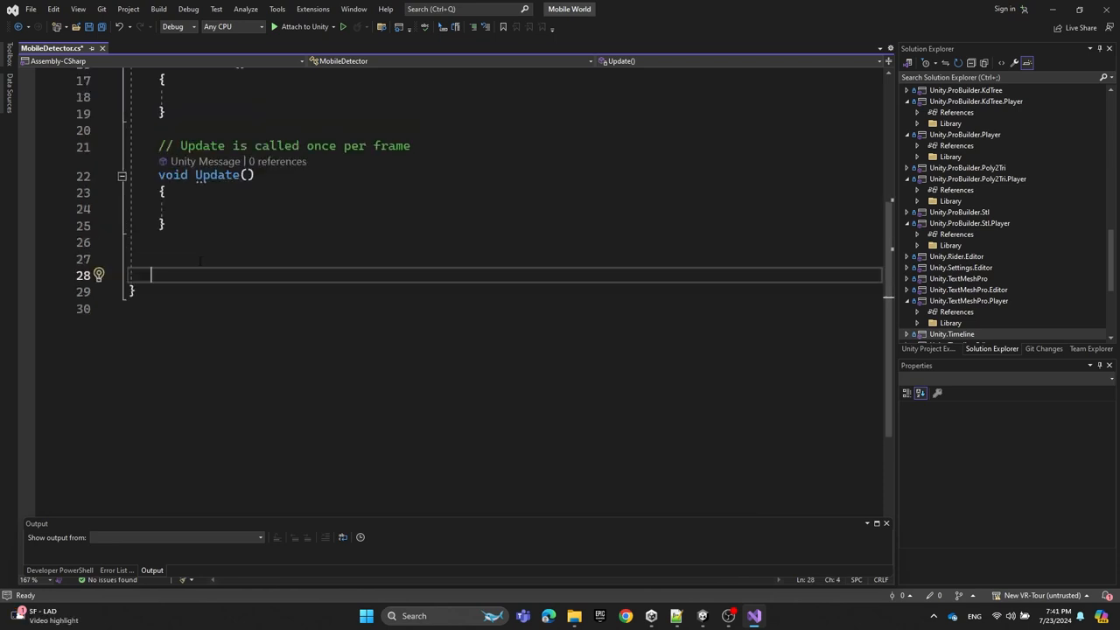
Step: Write bool IsRunningOnMobile() returning IsMobile() under #if UNITY_WEBGL && !UNITY_EDITOR, else false
{"action": "type", "text": "bool Is"}
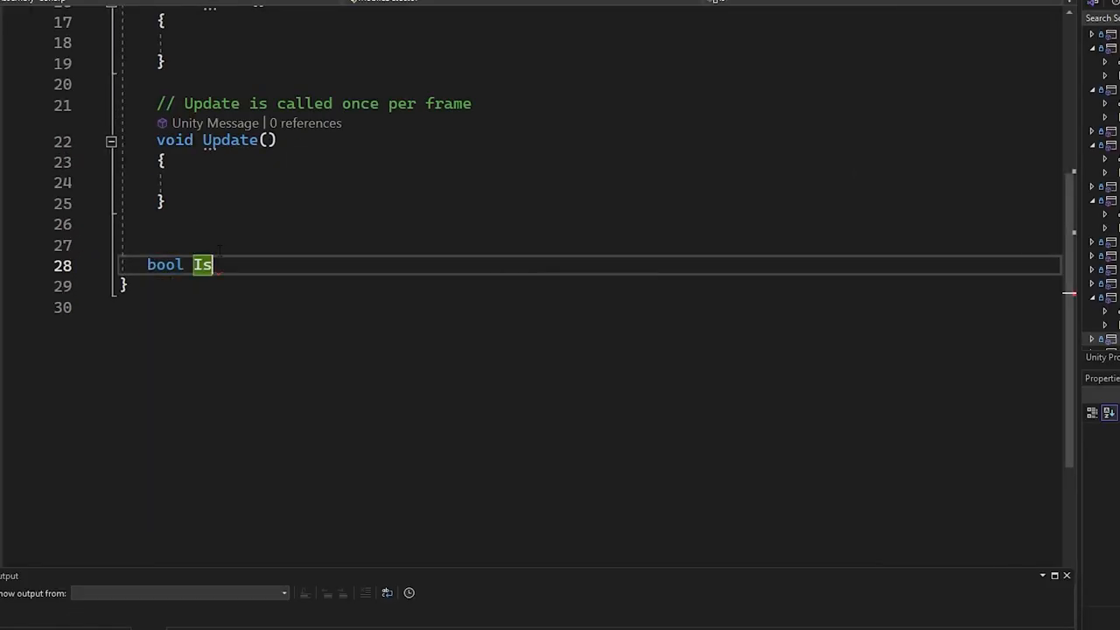
{"action": "type", "text": "RunningOnMobi"}
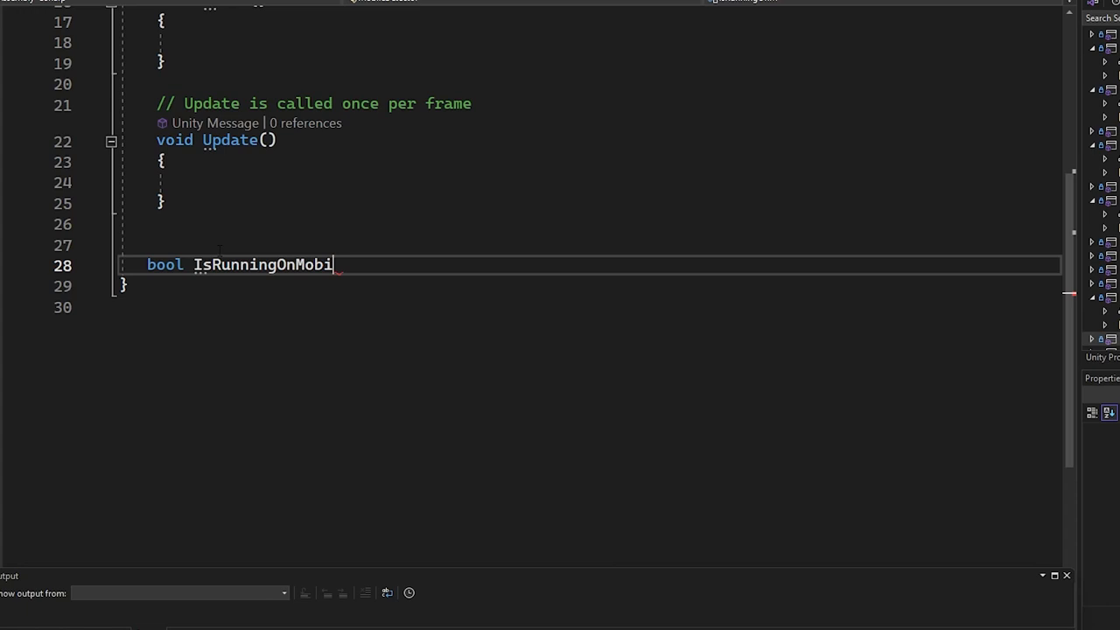
{"action": "type", "text": "le()"}
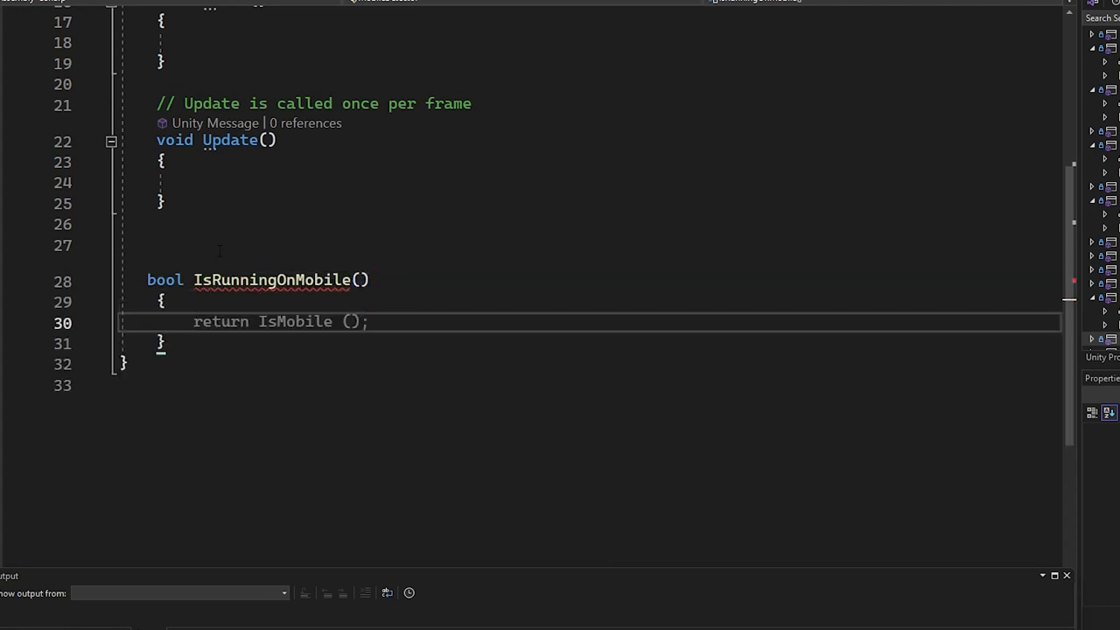
{"action": "type", "text": "#if UNITY"}
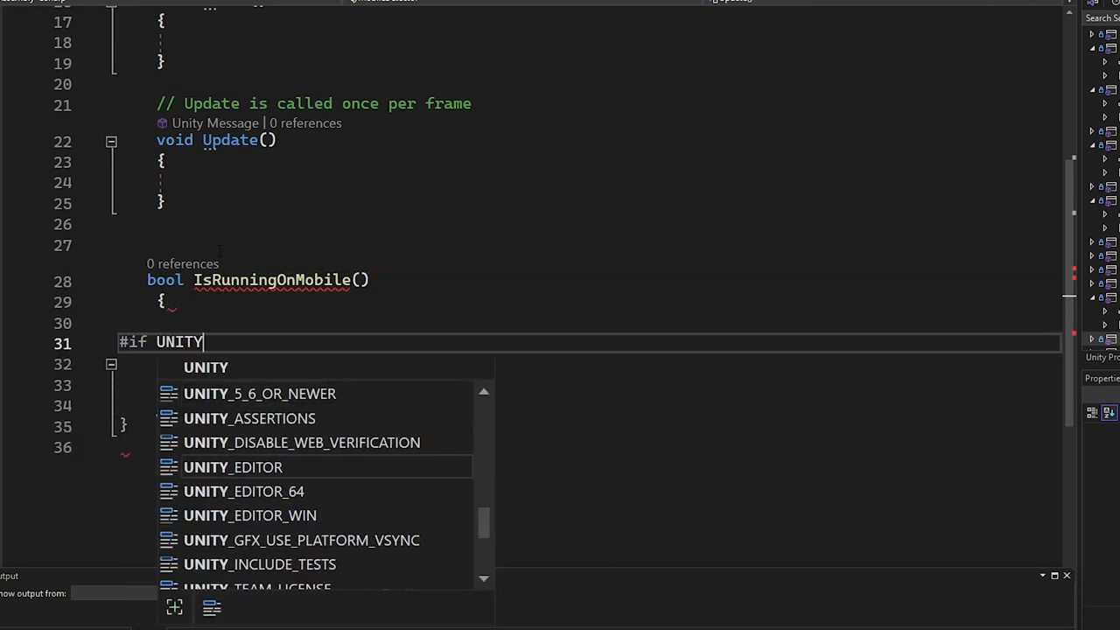
{"action": "type", "text": "_WEBGL &&"}
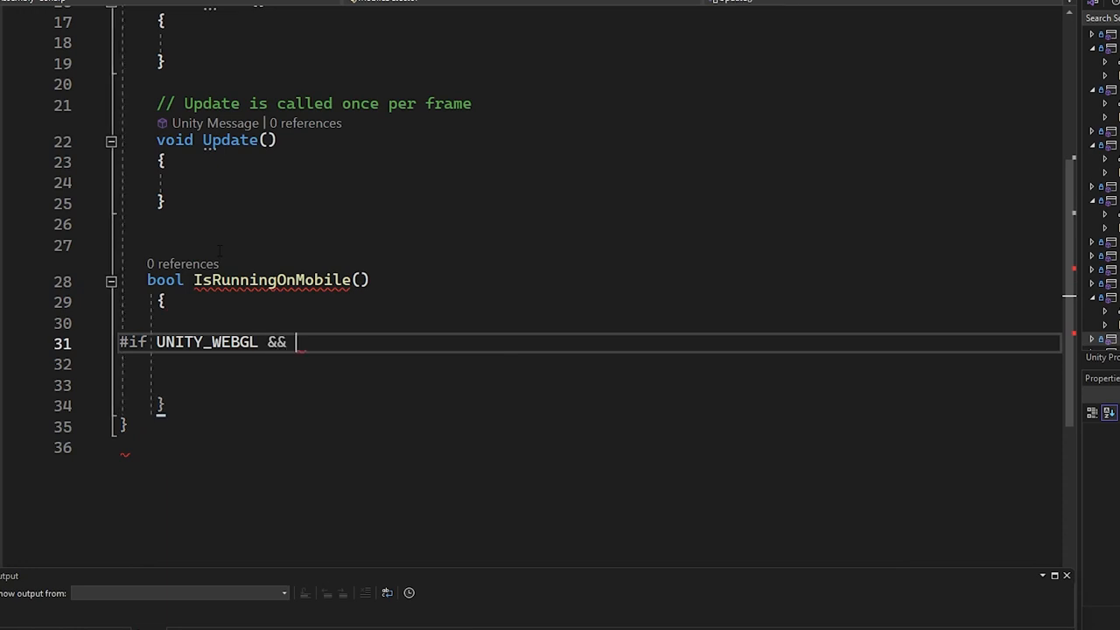
{"action": "type", "text": "!UNITY_EDITOR"}
{"action": "left_click", "coordinate": [586, 385]}
{"action": "type", "text": "#"}
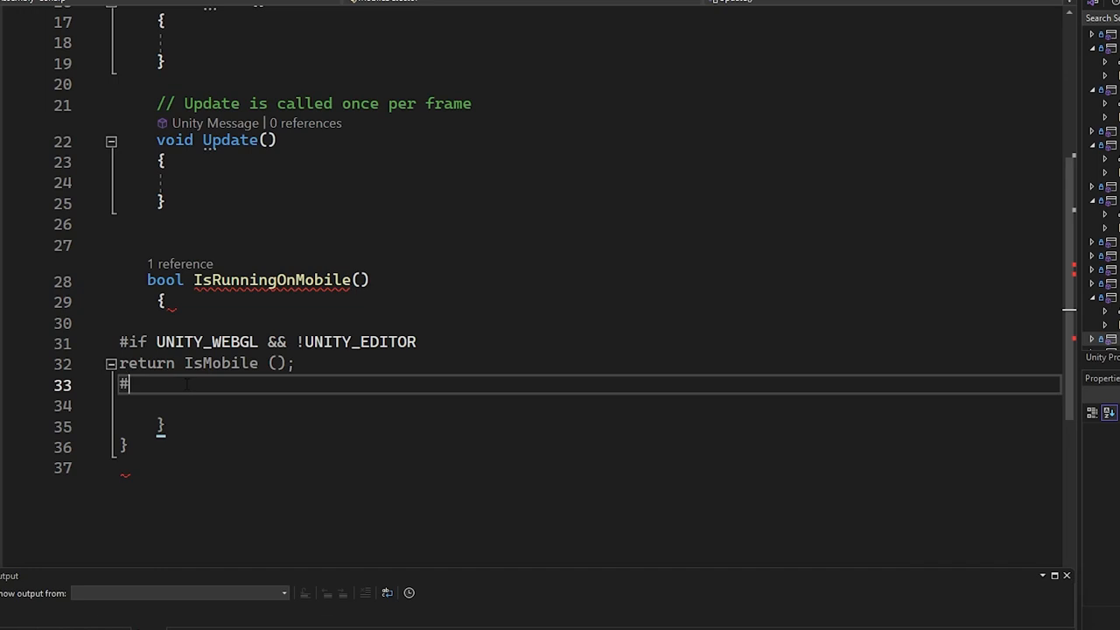
{"action": "type", "text": "else"}
{"action": "left_click", "coordinate": [586, 405]}
{"action": "type", "text": "return false"}
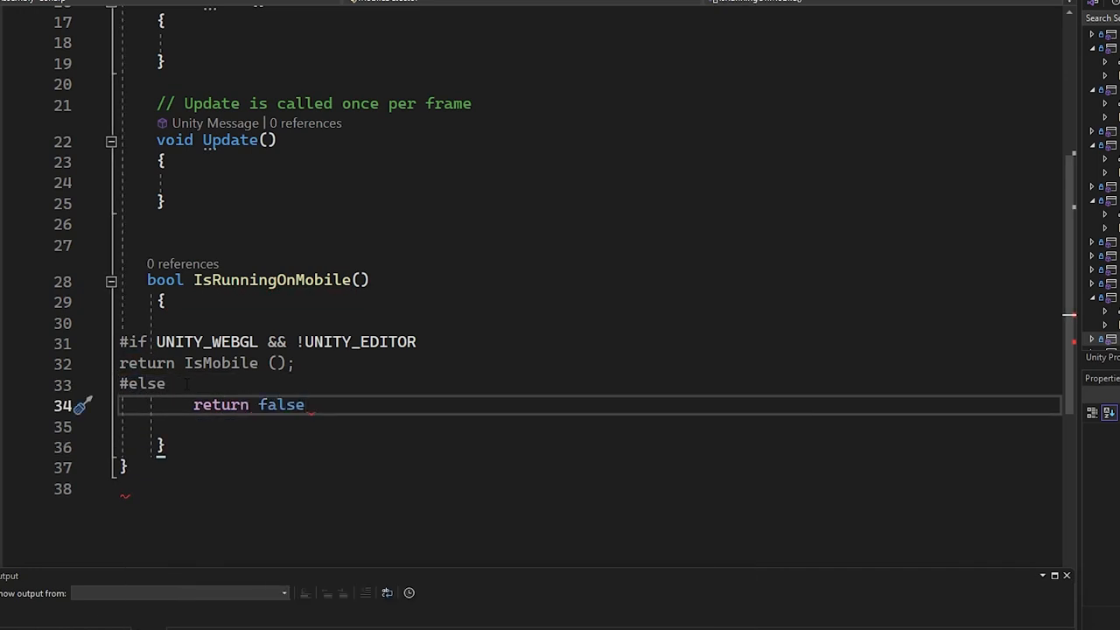
{"action": "type", "text": "#end"}
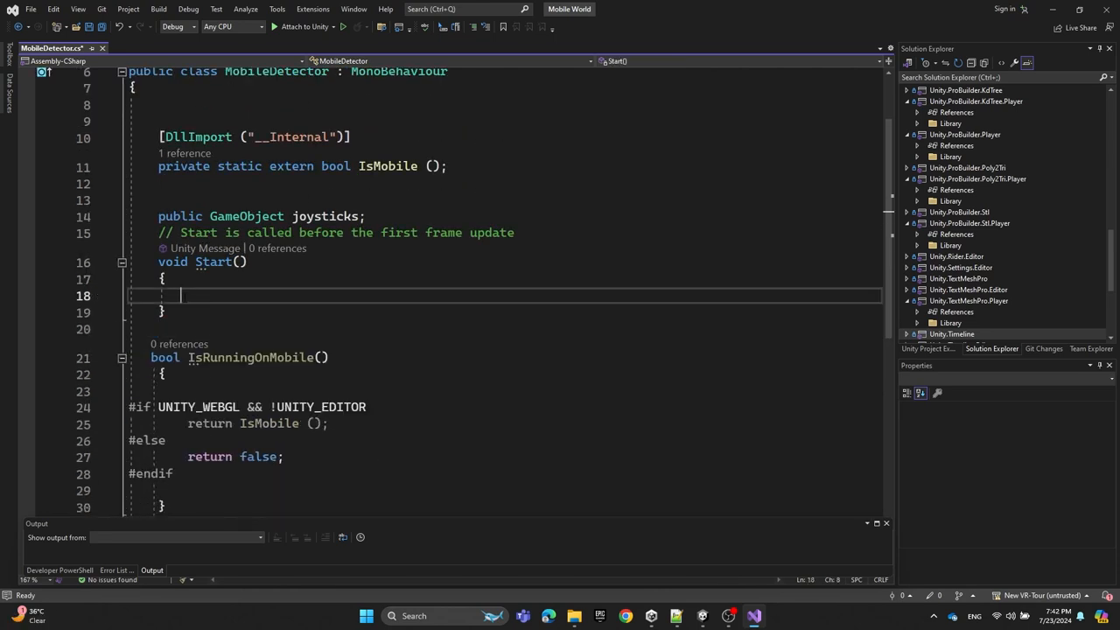
Step: In Start, call joysticks.SetActive(true) if IsRunningOnMobile(), otherwise SetActive(false)
{"action": "type", "text": "if(IsRunningOnMobile()) {"}
{"action": "type", "text": "joysticks.s"}
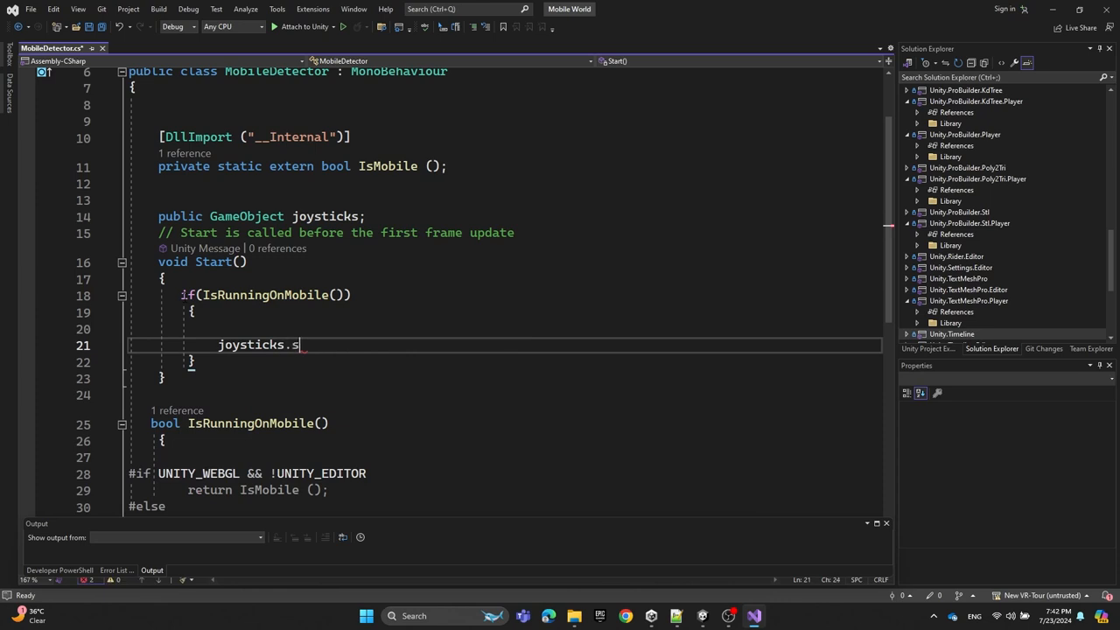
{"action": "type", "text": "etActive (true);"}
{"action": "left_click", "coordinate": [506, 360]}
{"action": "type", "text": " else"}
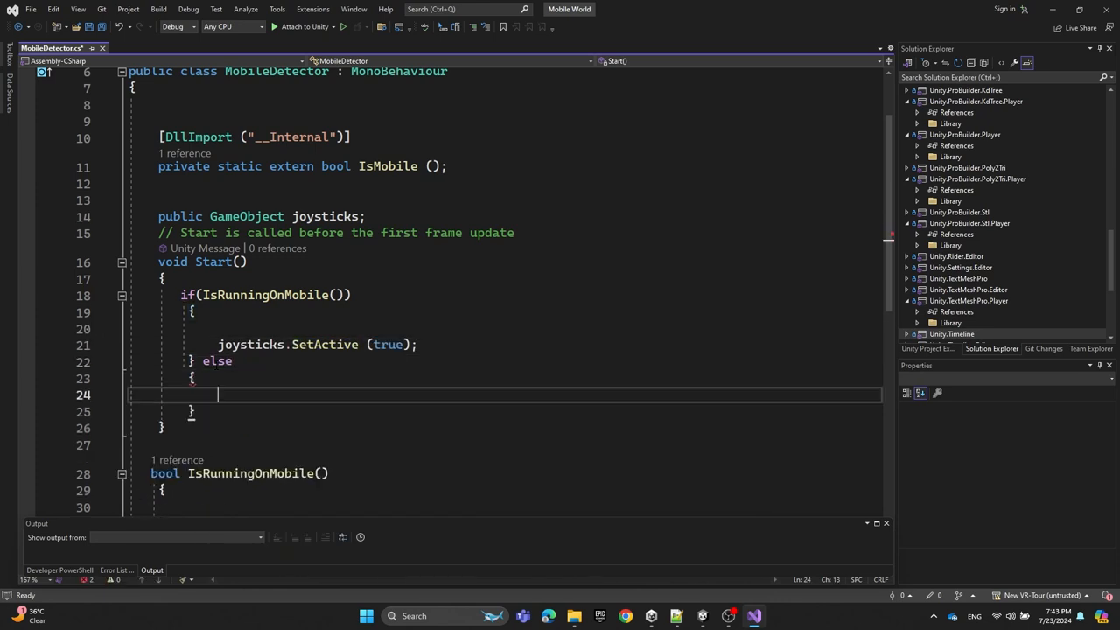
{"action": "type", "text": "joysticks.SetActive (false);"}
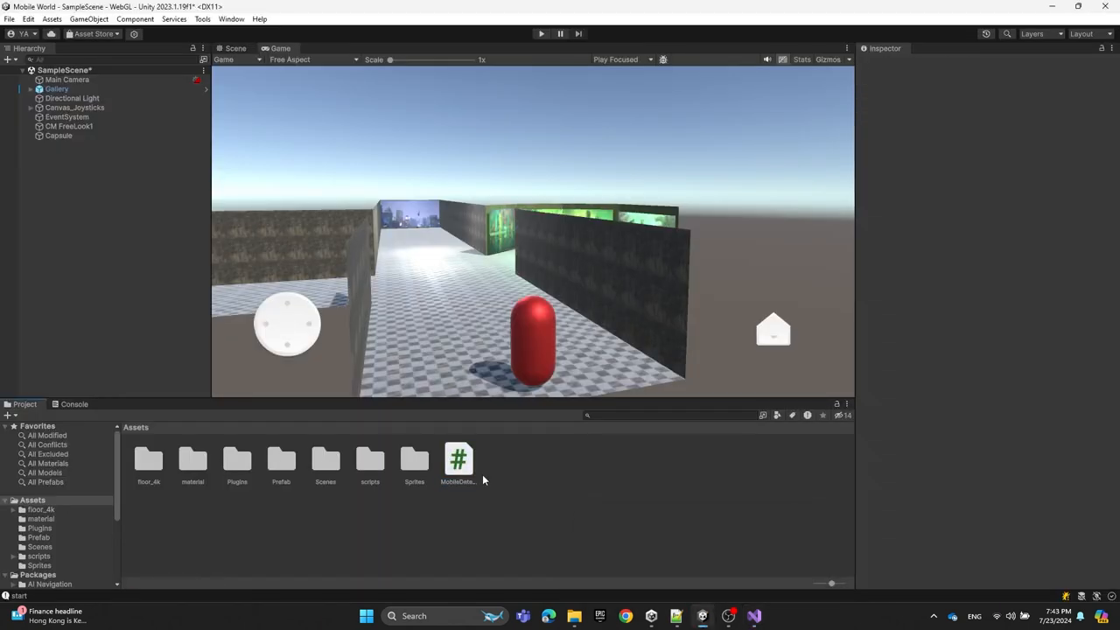
Step: Select the Capsule and check its Mobile Detector's Joysticks reference in the Inspector
{"action": "left_click", "coordinate": [59, 137]}
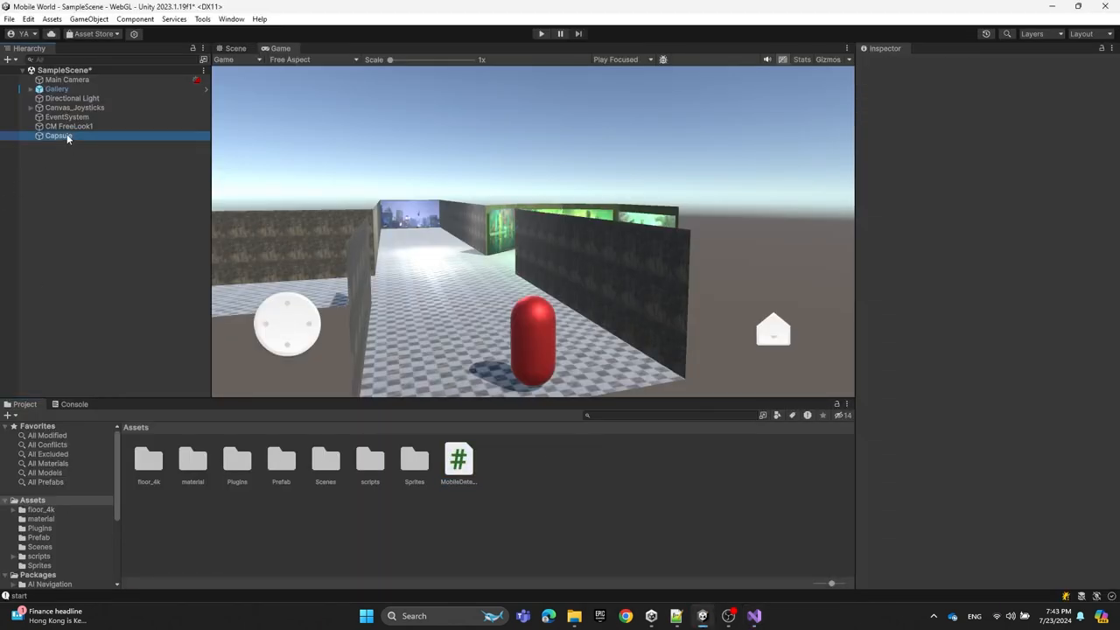
{"action": "left_click", "coordinate": [59, 136]}
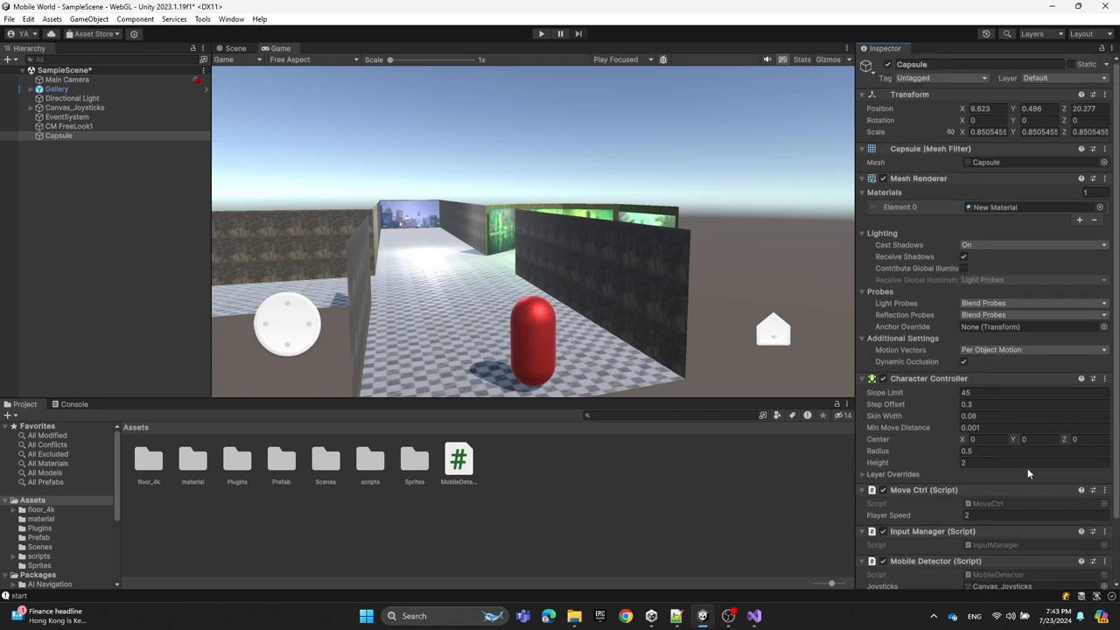
Step: Build and run the WebGL game from File > Build Settings
{"action": "left_click", "coordinate": [9, 17]}
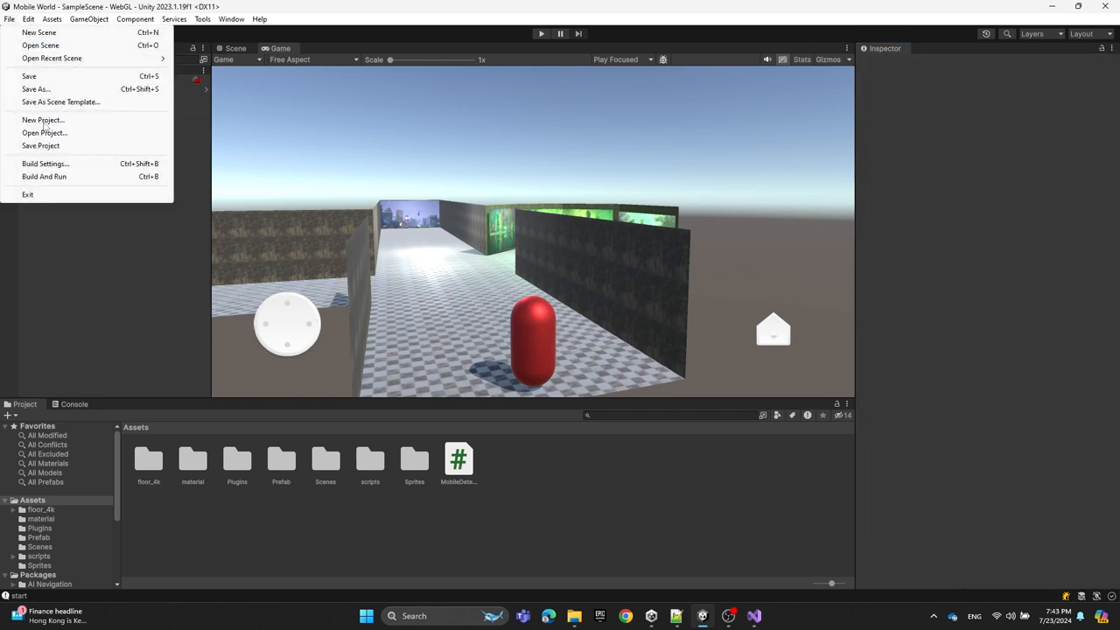
{"action": "left_click", "coordinate": [46, 165]}
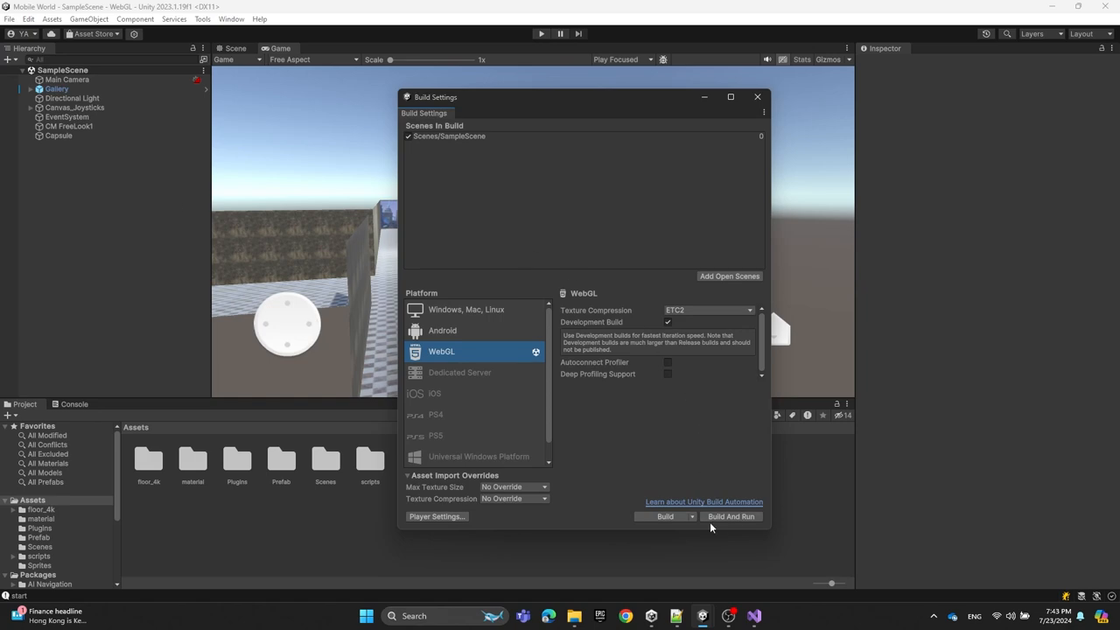
{"action": "left_click", "coordinate": [731, 516]}
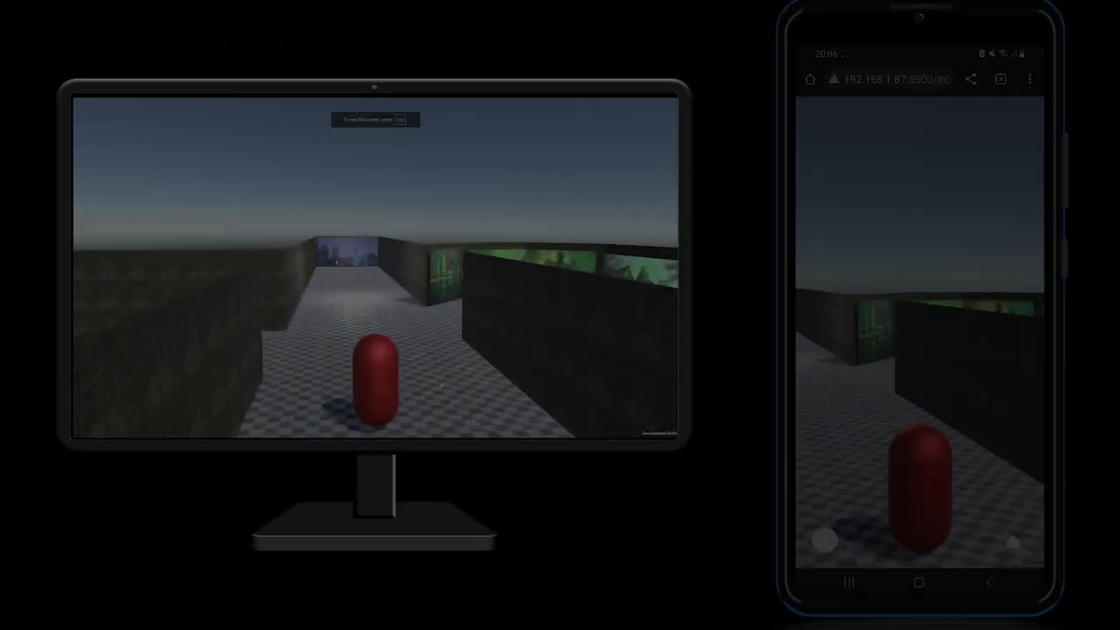